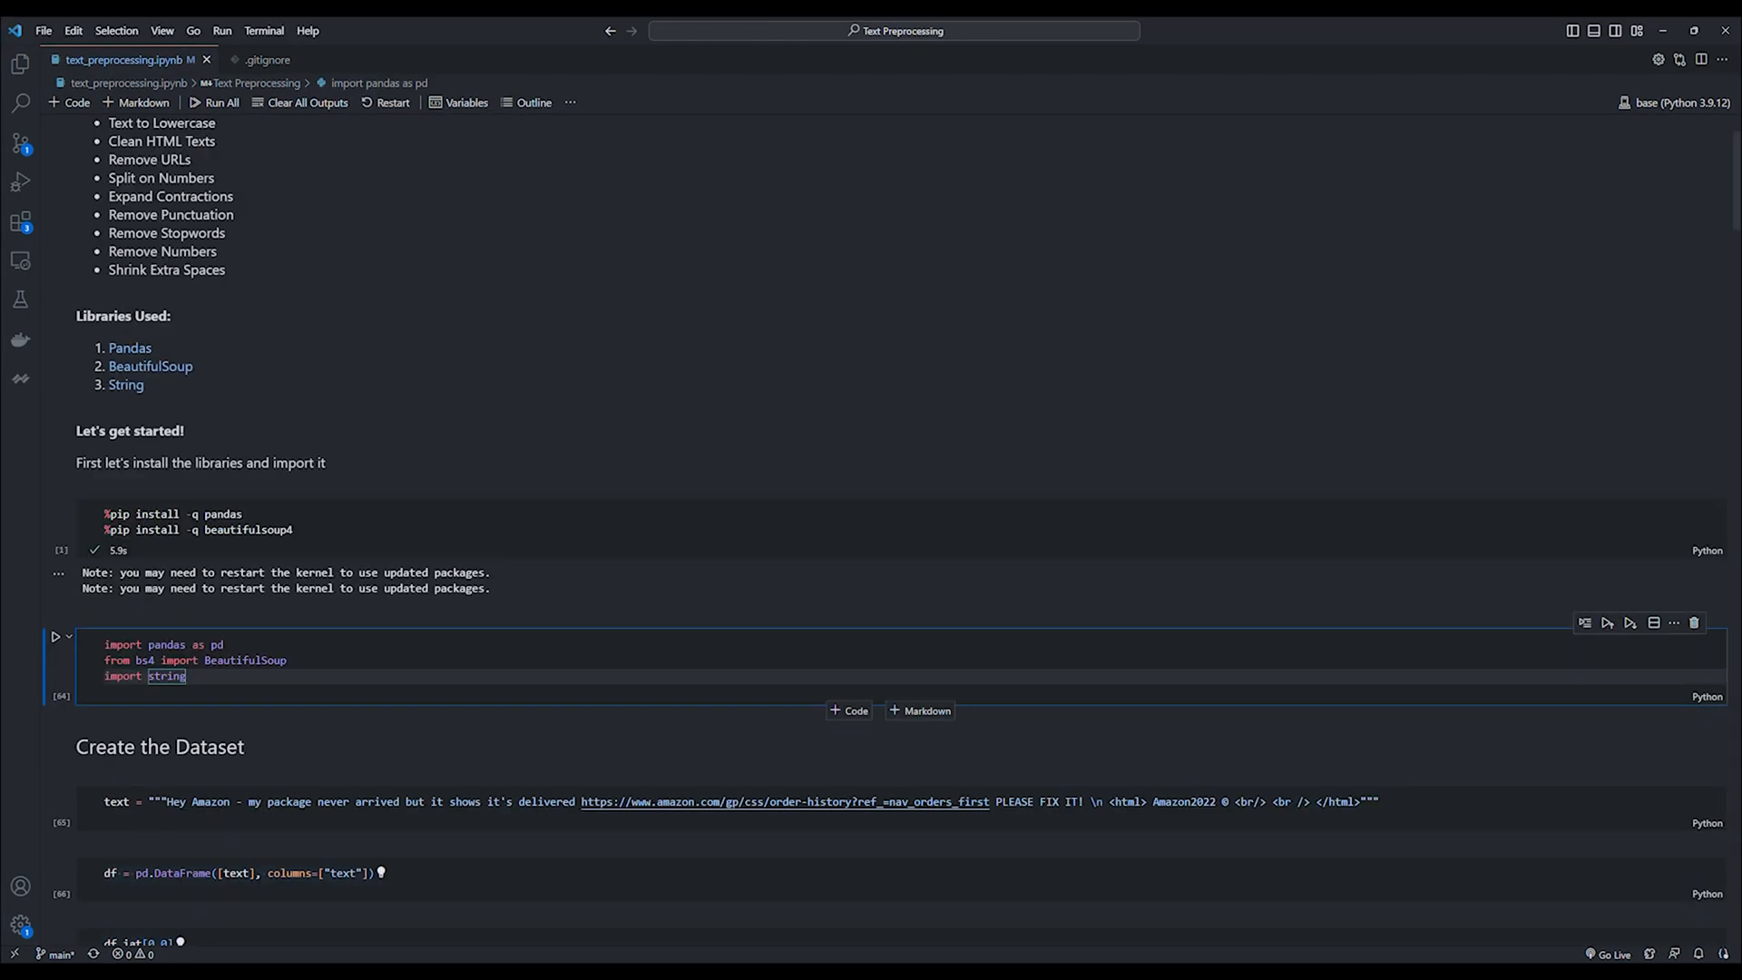
Load pandas, BeautifulSoup and string, build the review DataFrame, and display the raw review via df.iat[0,0].
left_click(57, 637)
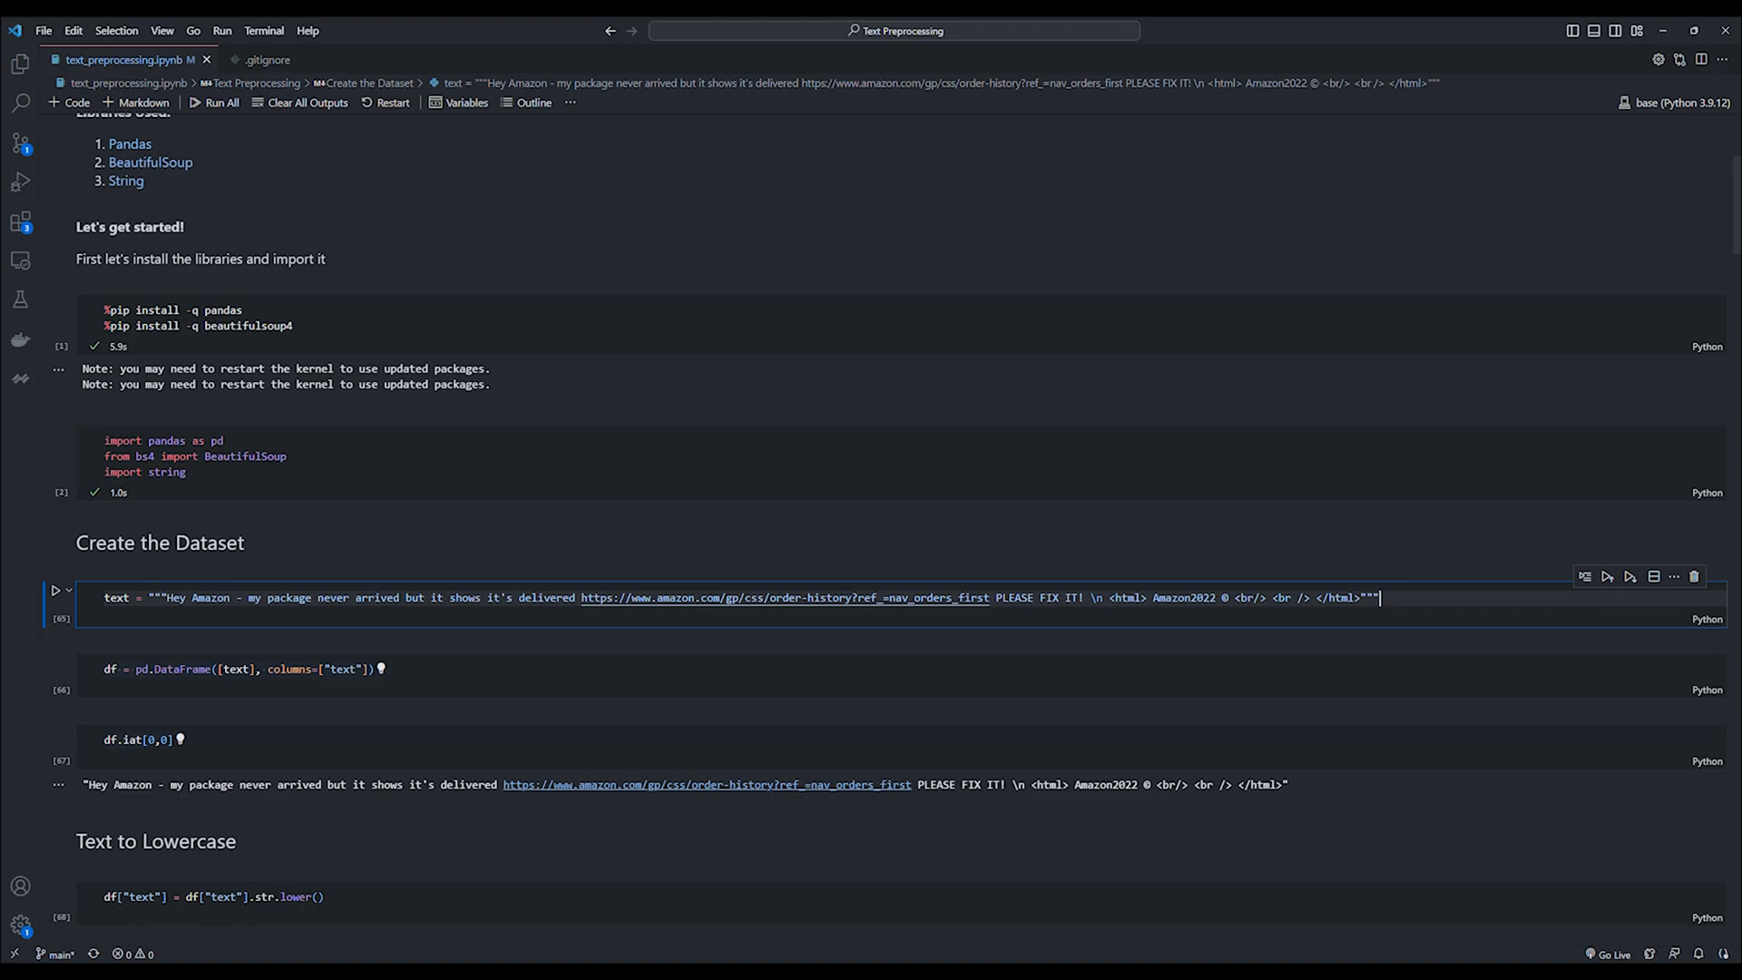
left_click(55, 589)
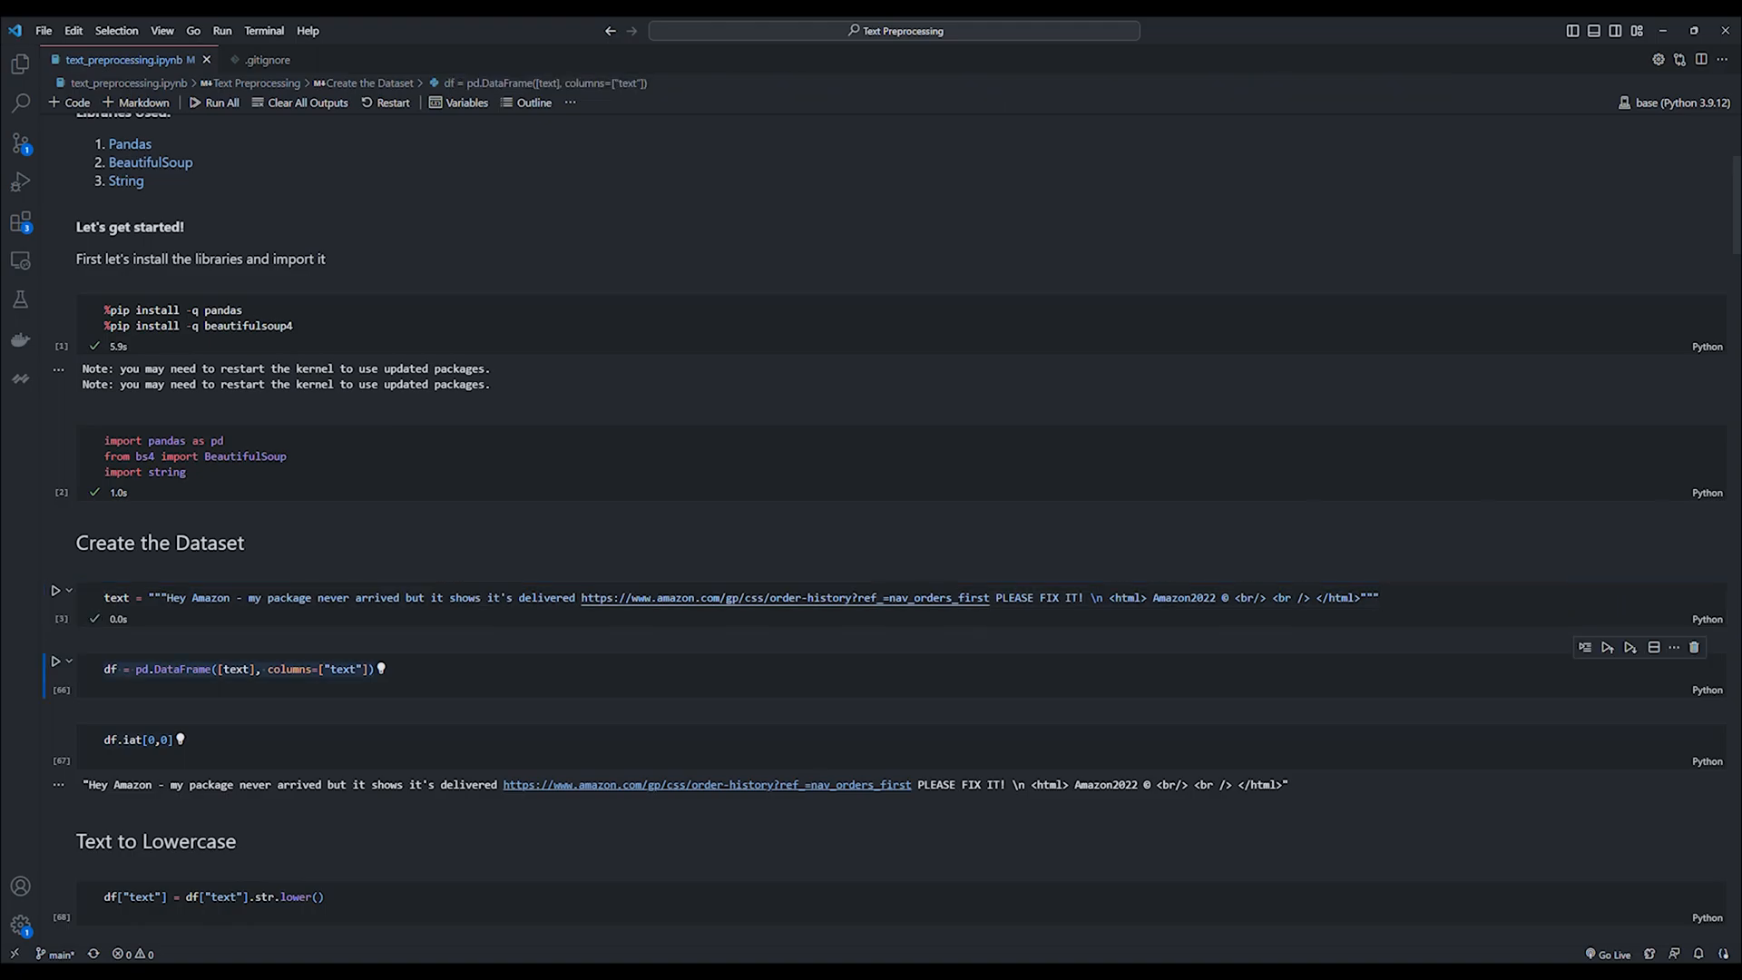
left_click(53, 660)
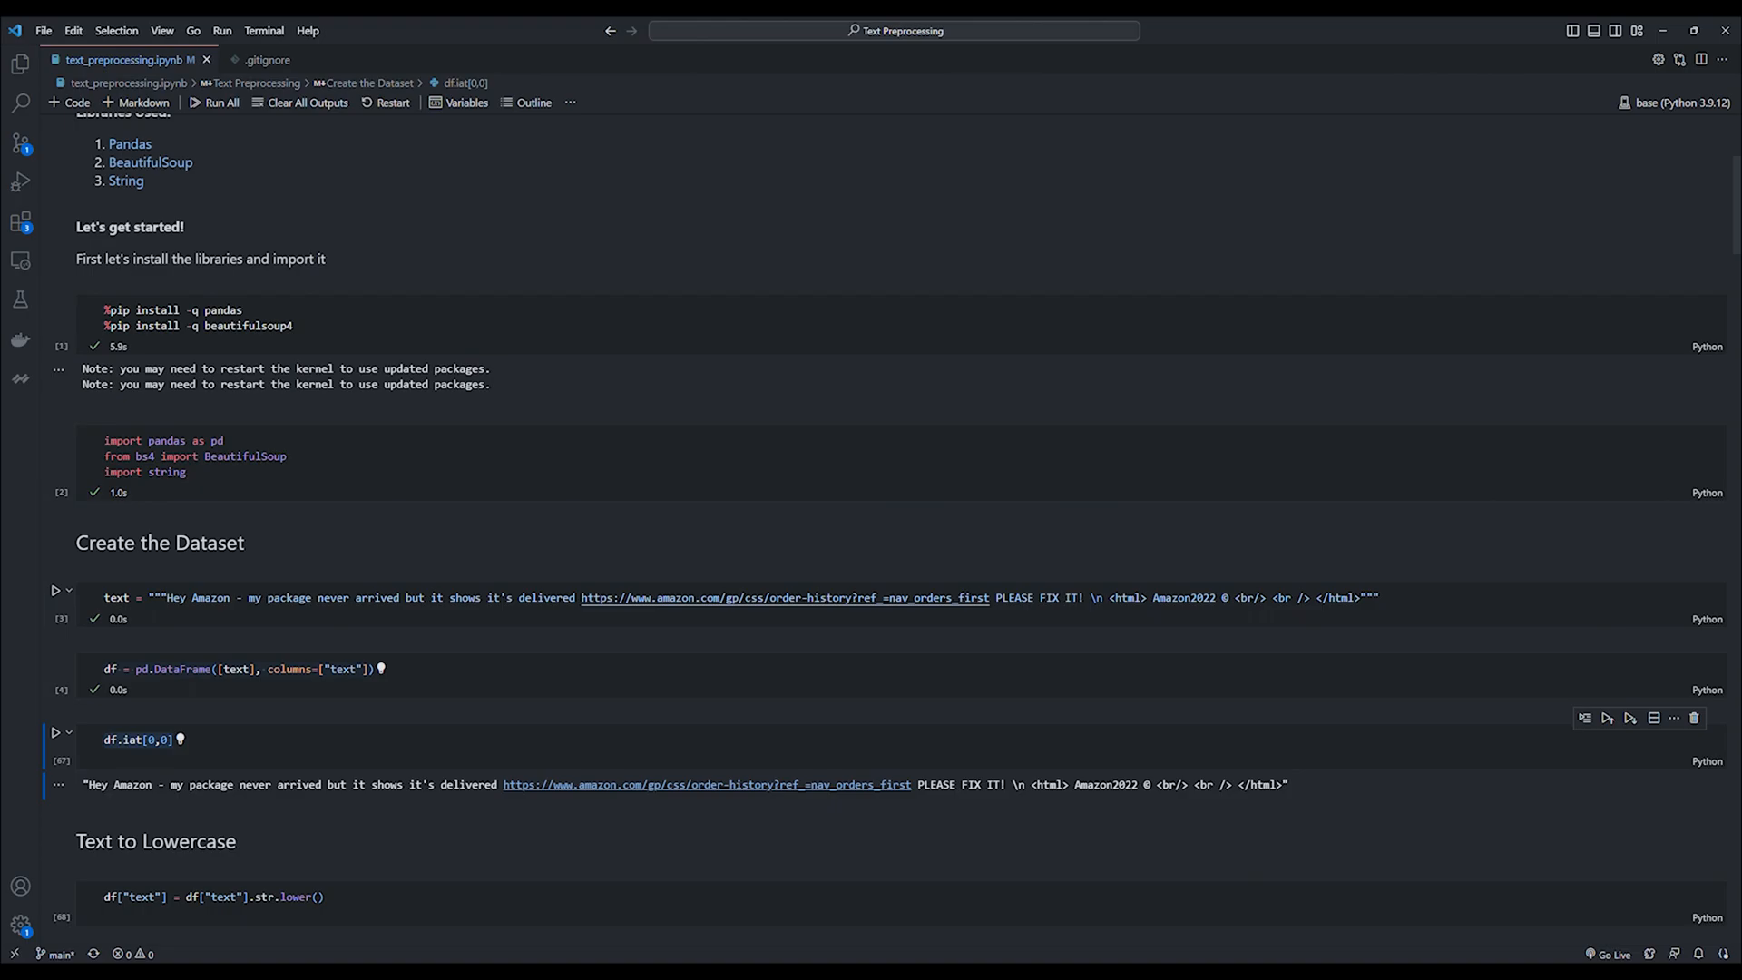
left_click(56, 731)
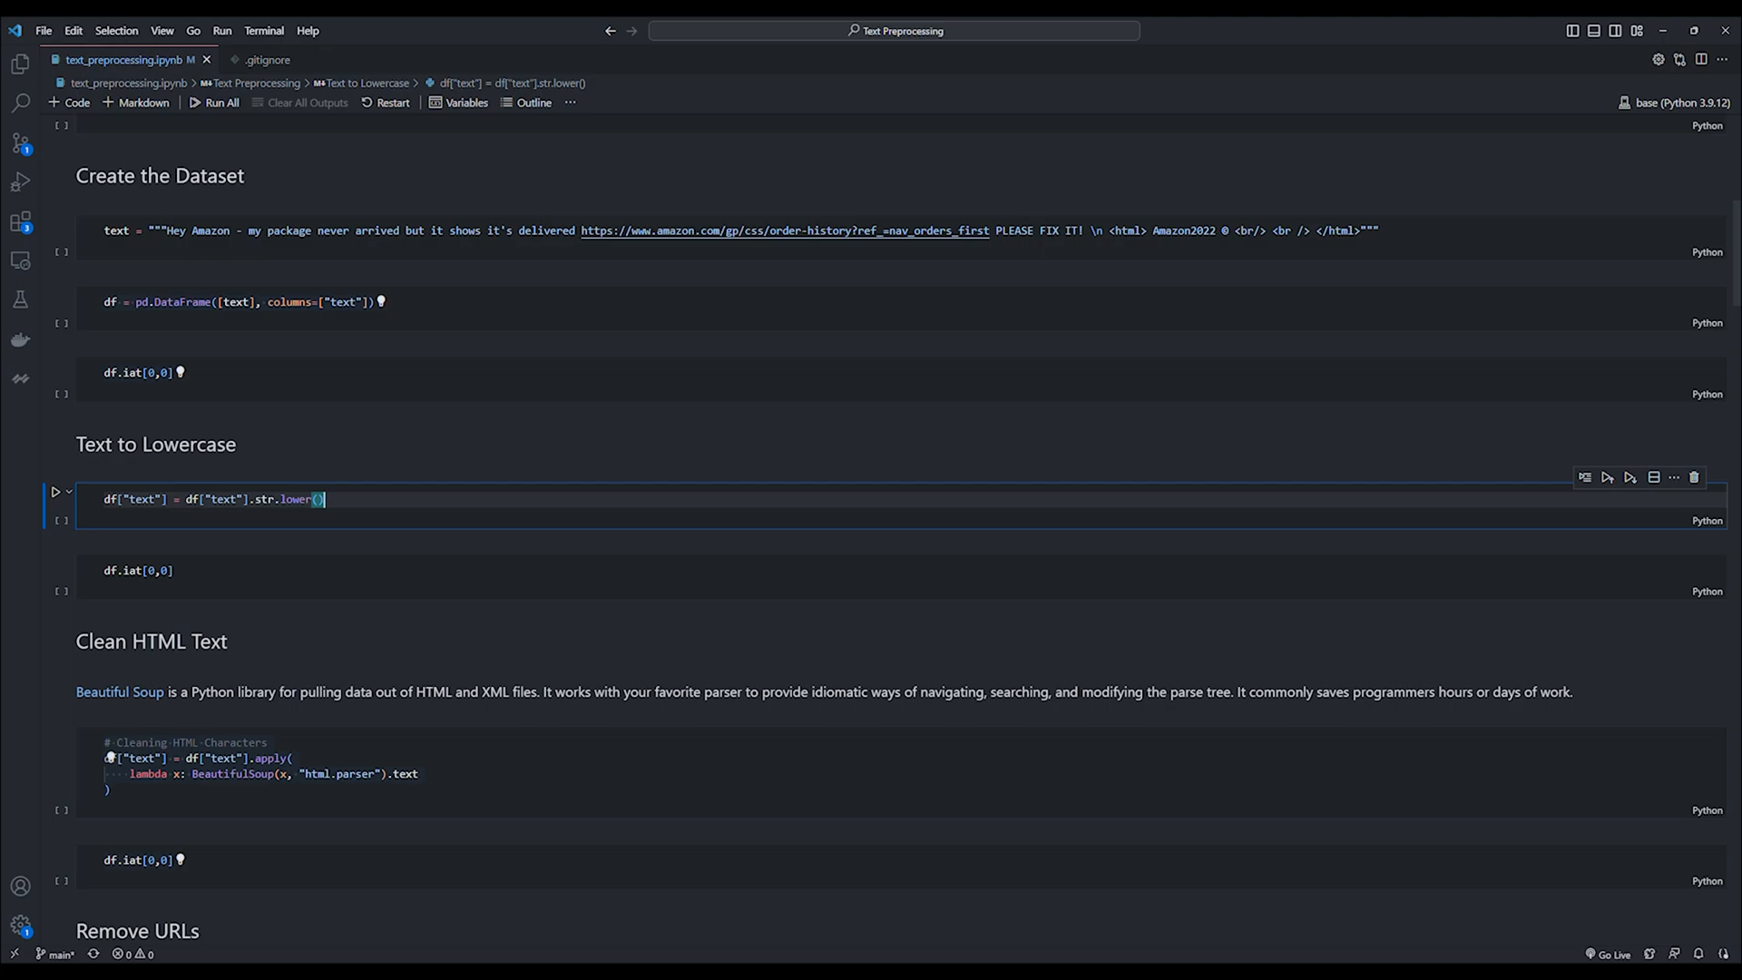
Apply str.lower() then BeautifulSoup cleaning to the review, showing each result with df.iat[0,0].
left_click(57, 491)
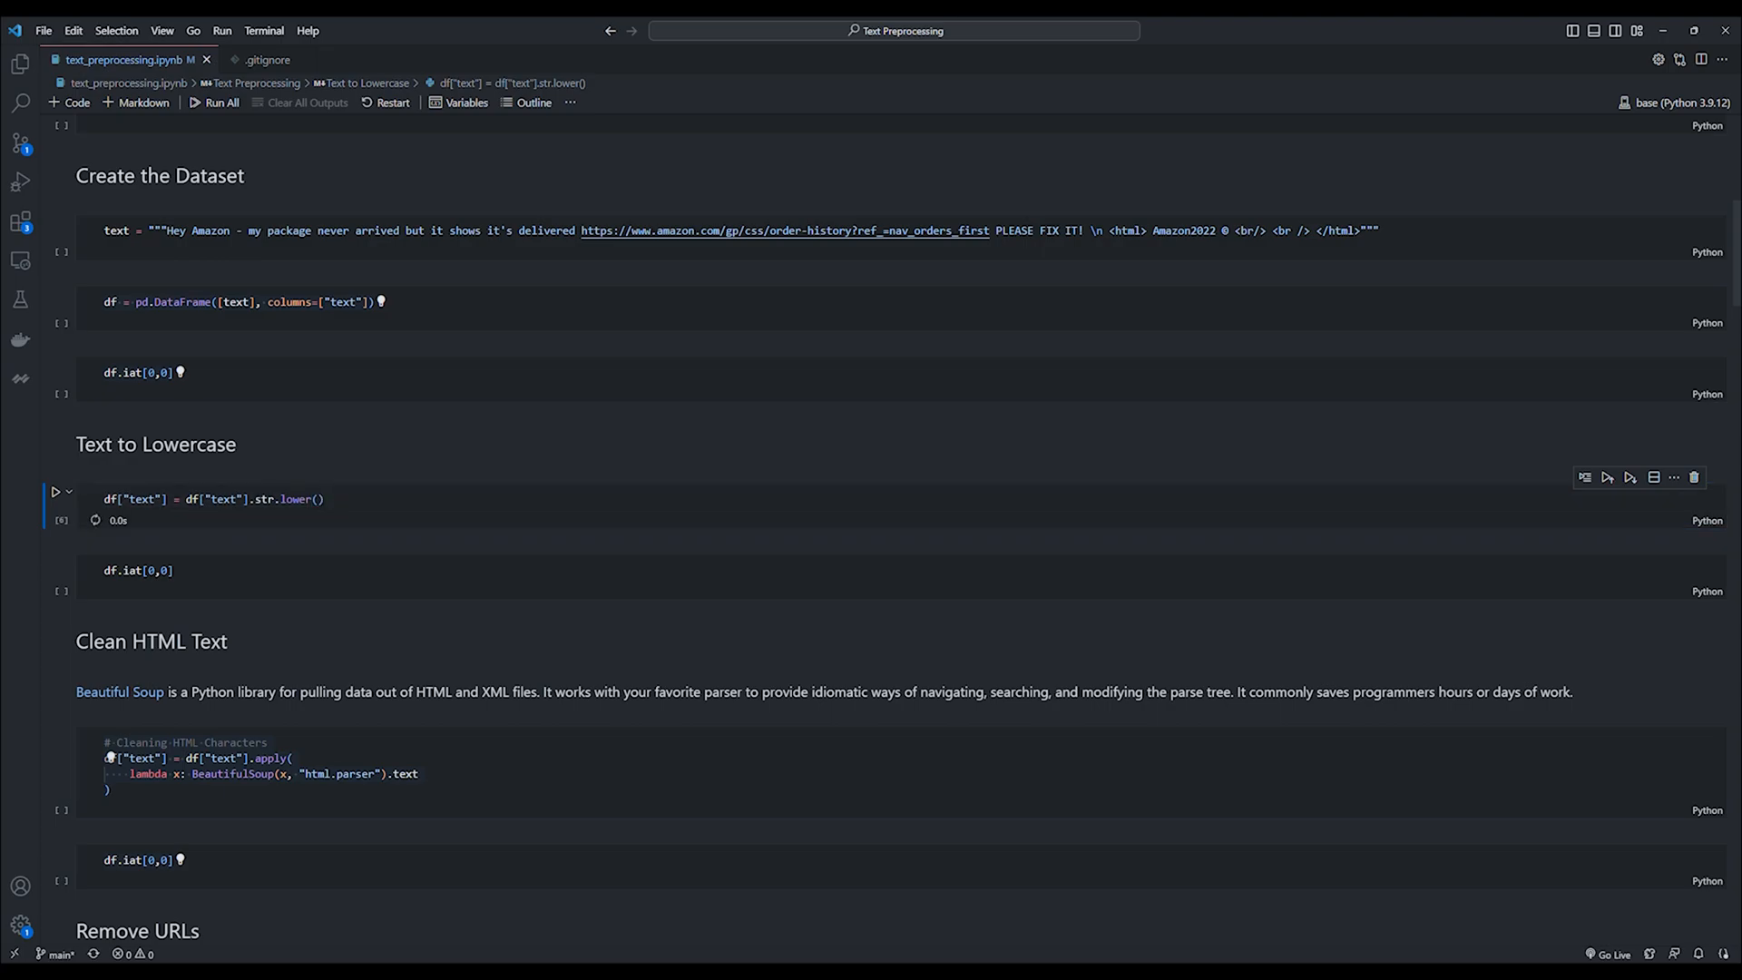
left_click(57, 563)
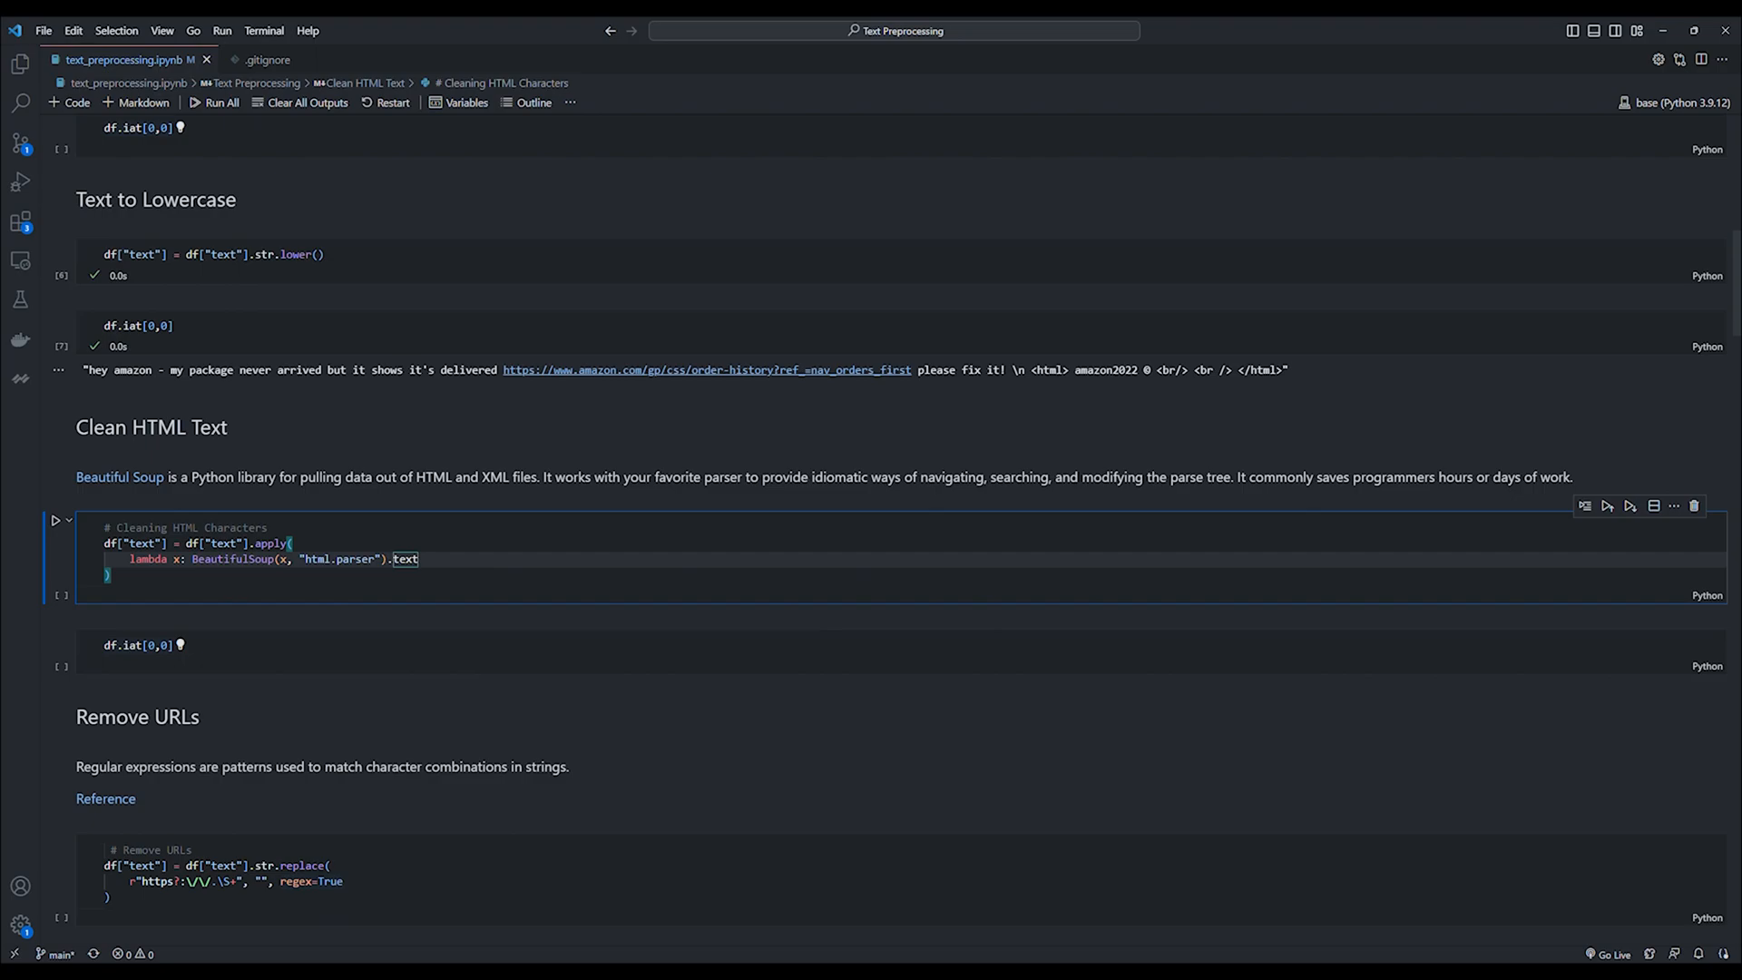
left_click(55, 521)
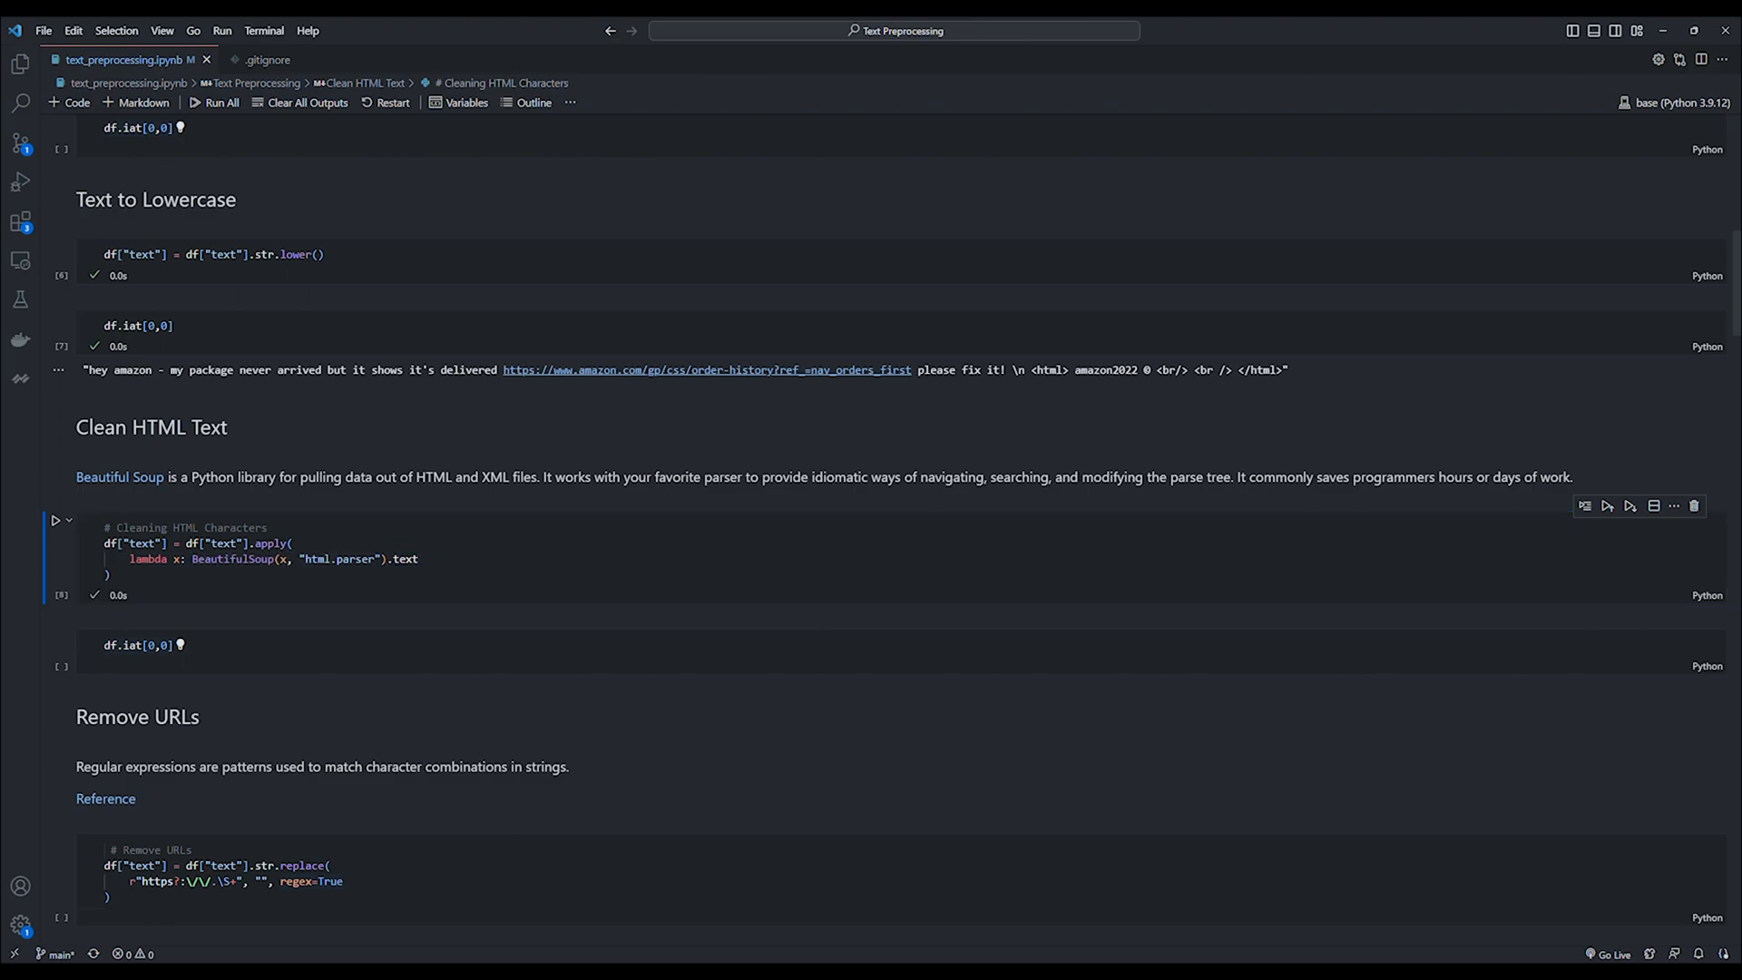
left_click(55, 637)
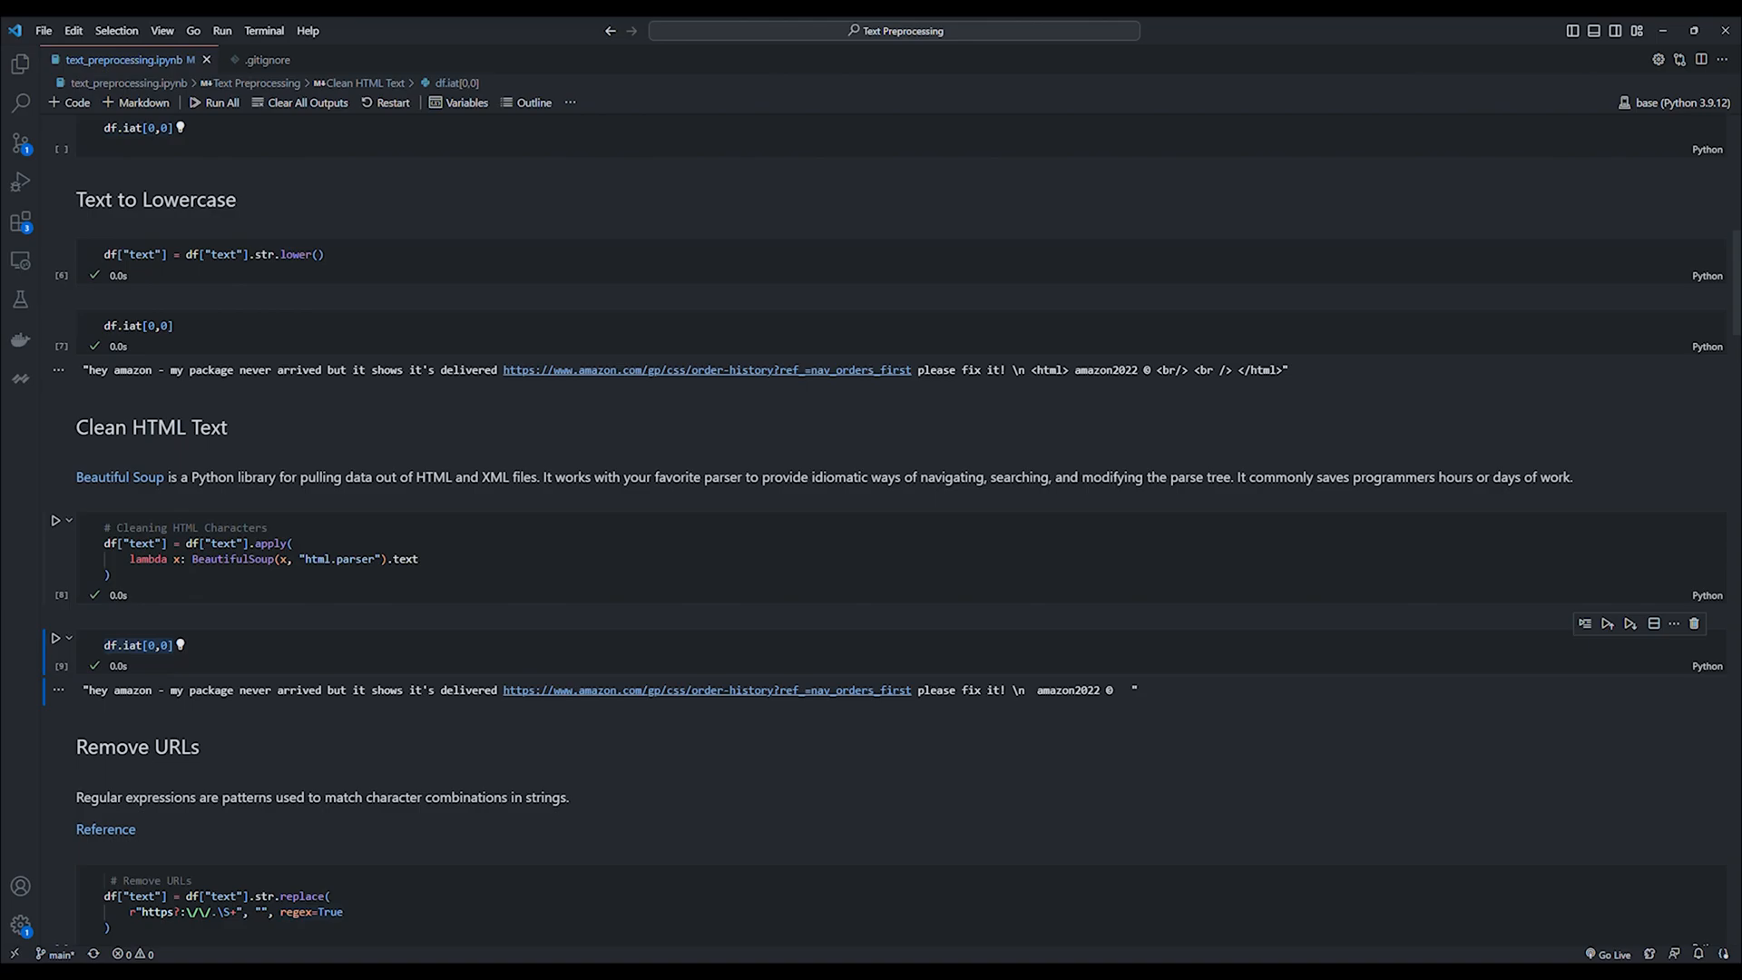
Strip the URL and split numbers from words so the review shows 'amazon 2022'.
scroll("down", 3)
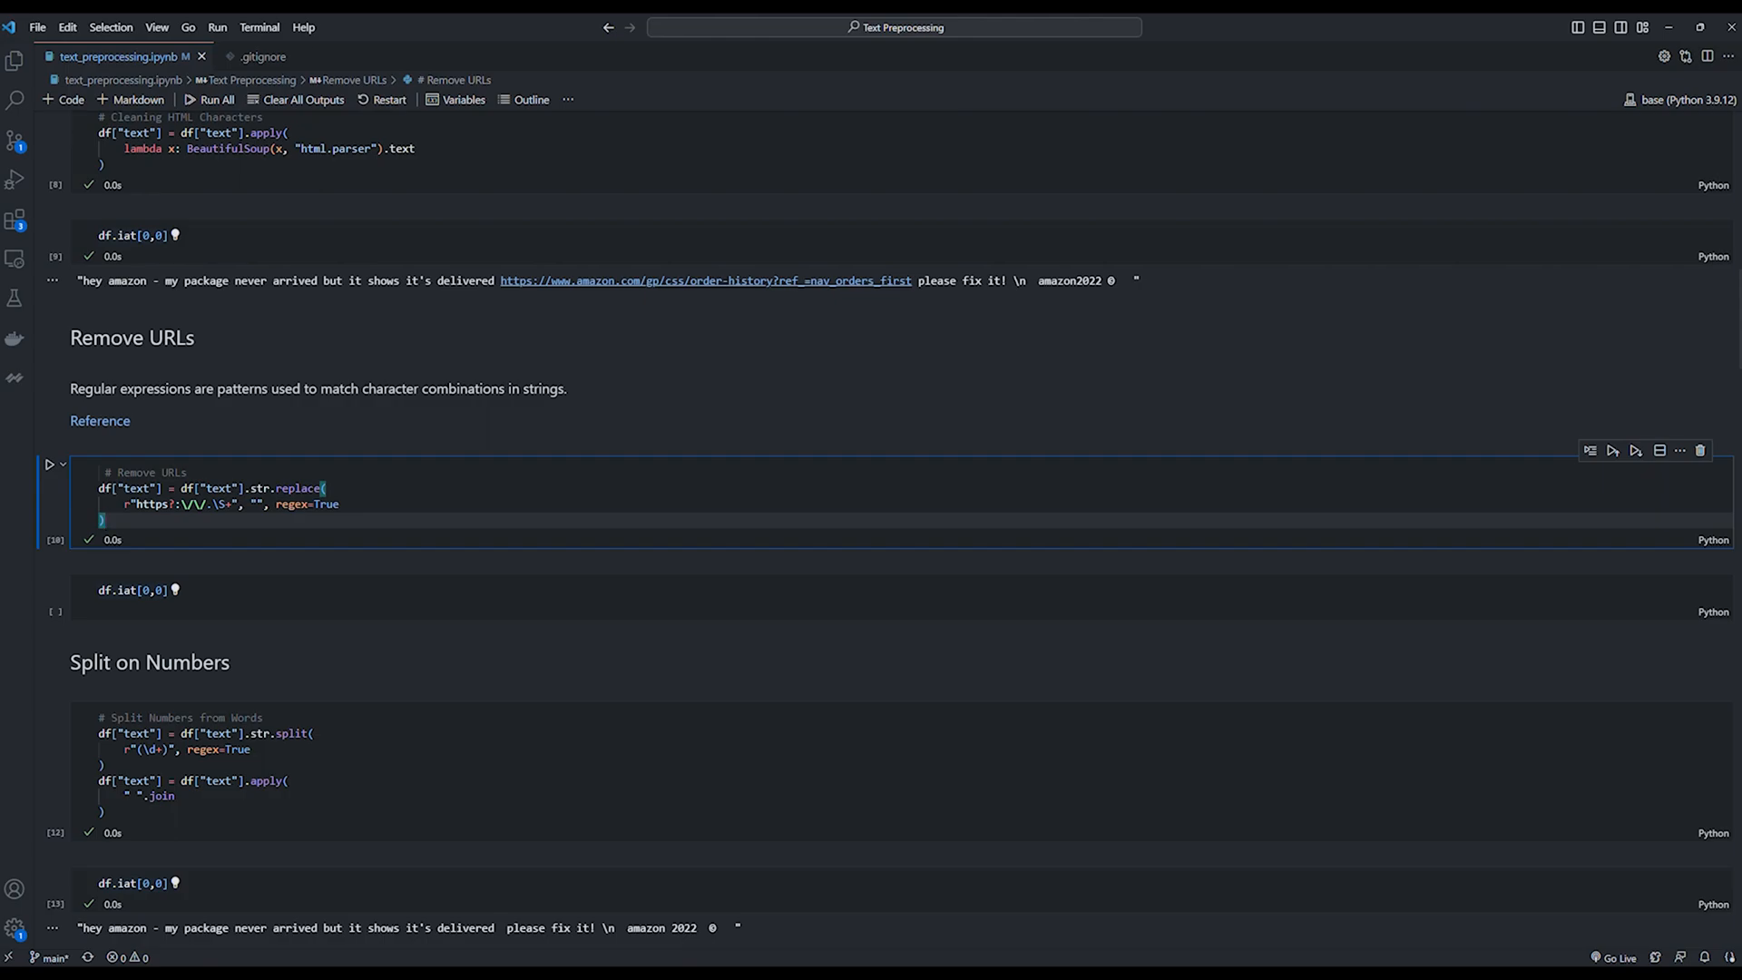
left_click(50, 465)
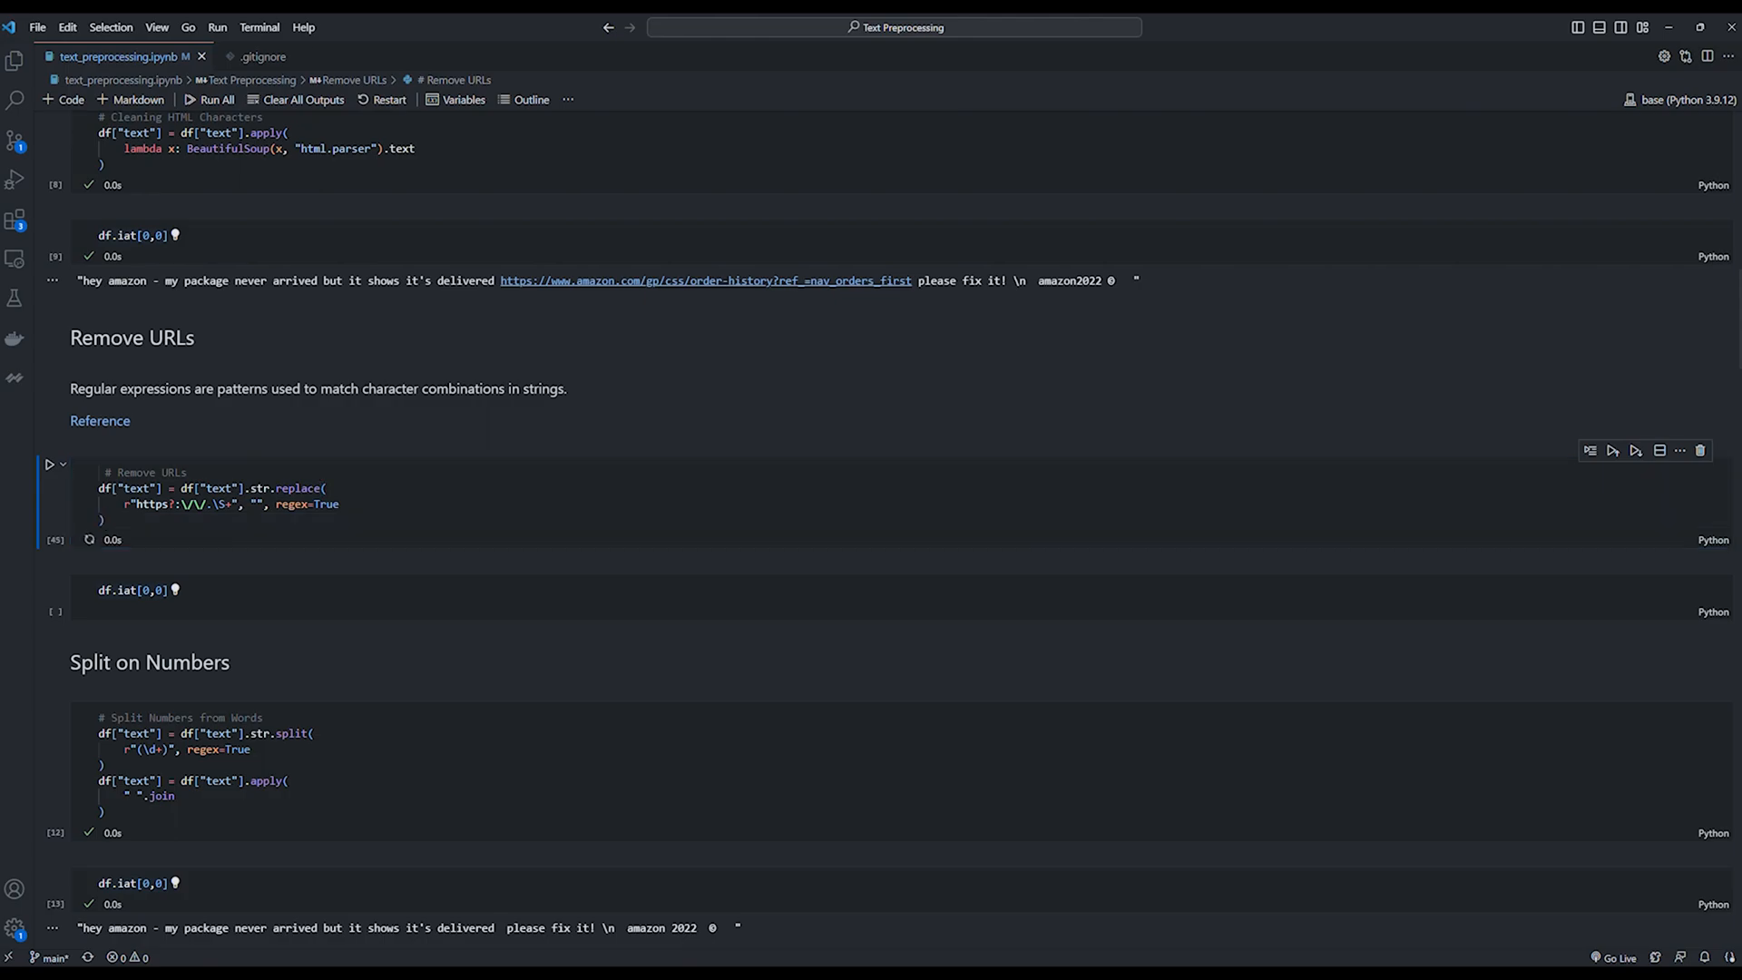
left_click(51, 583)
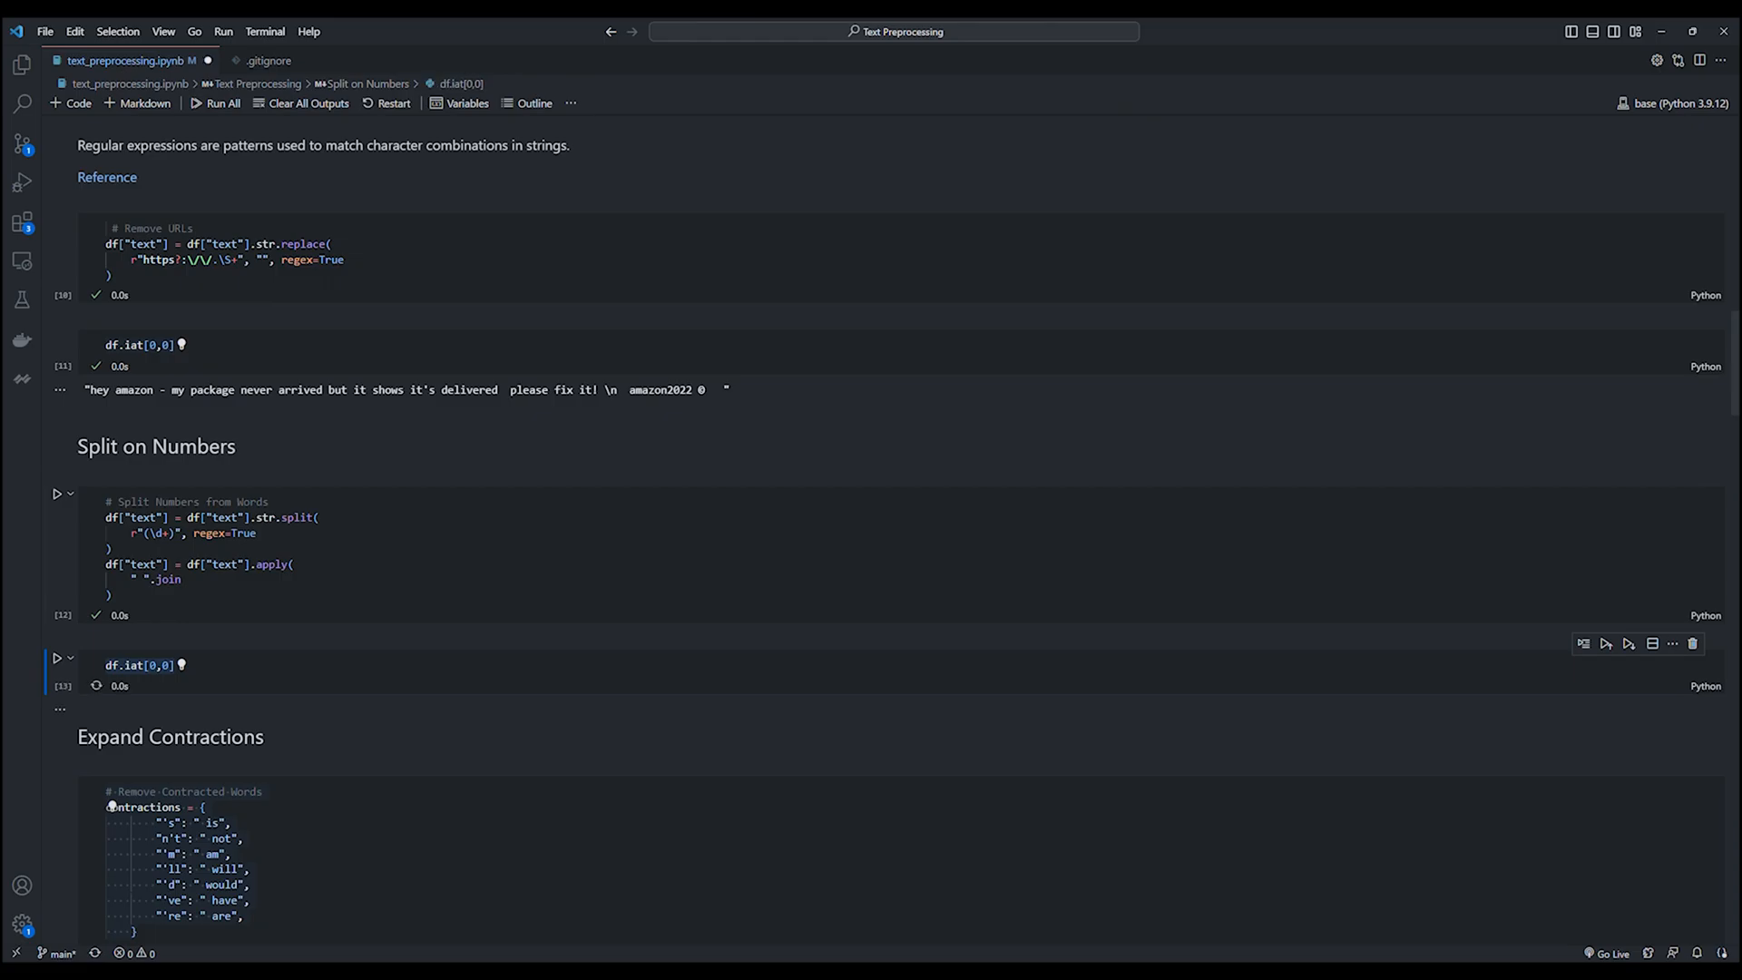
left_click(57, 657)
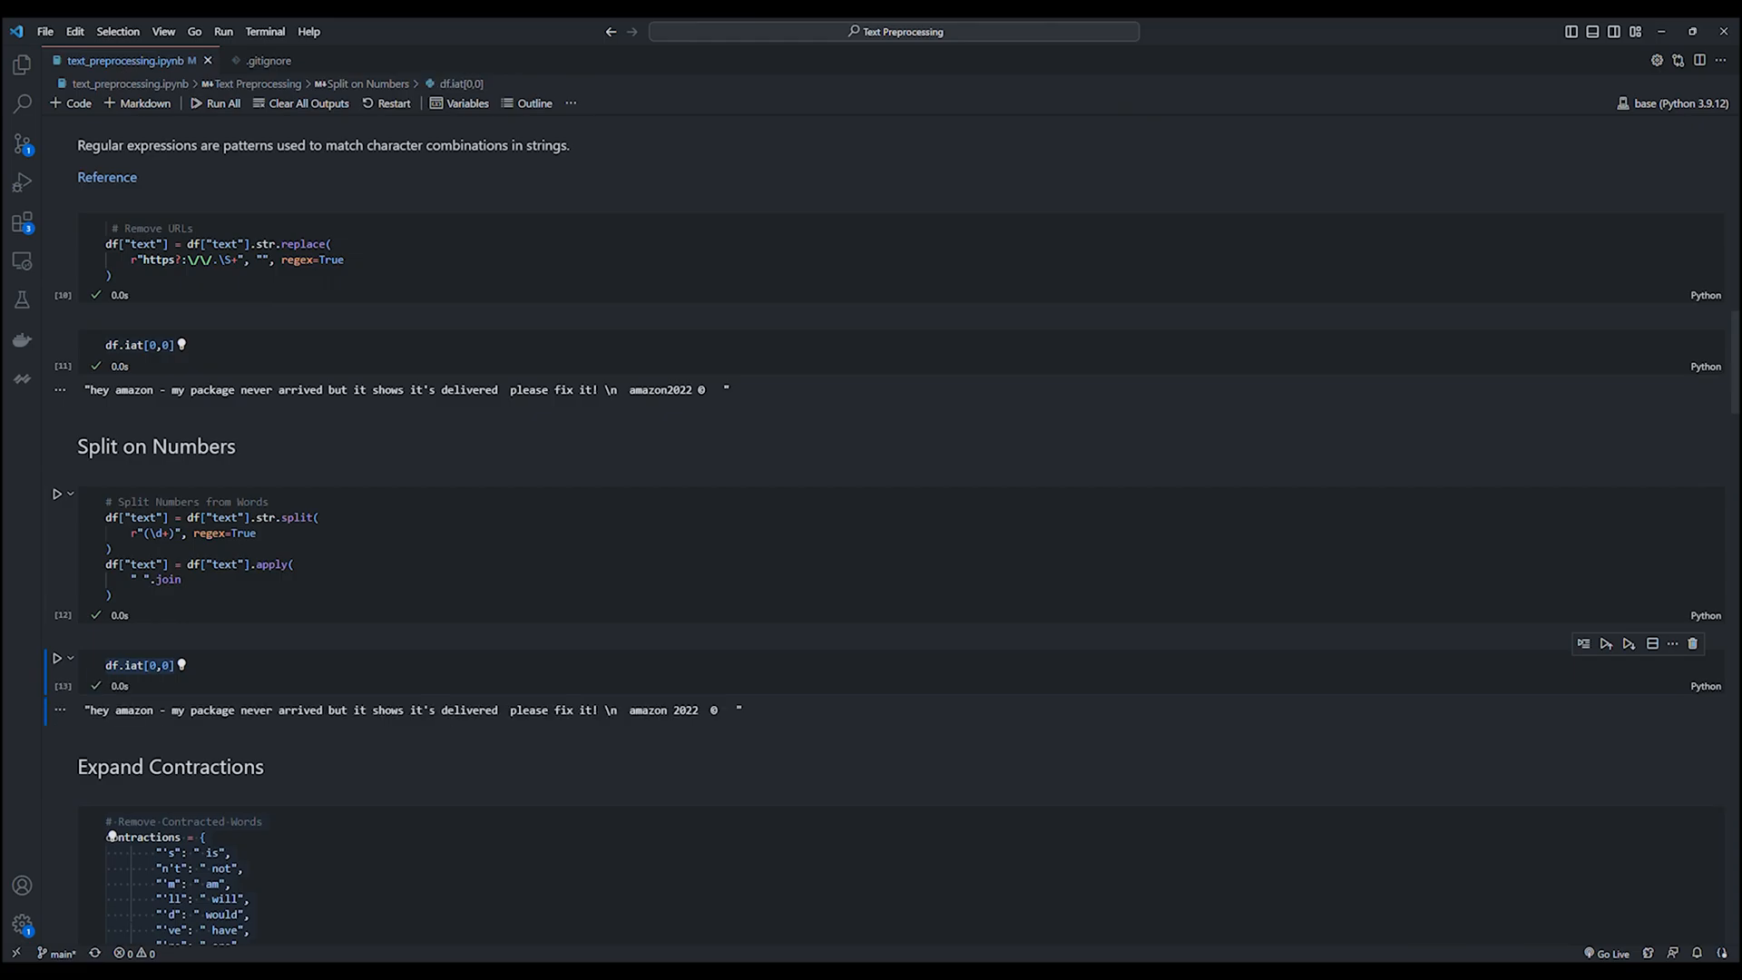
scroll("down", 3)
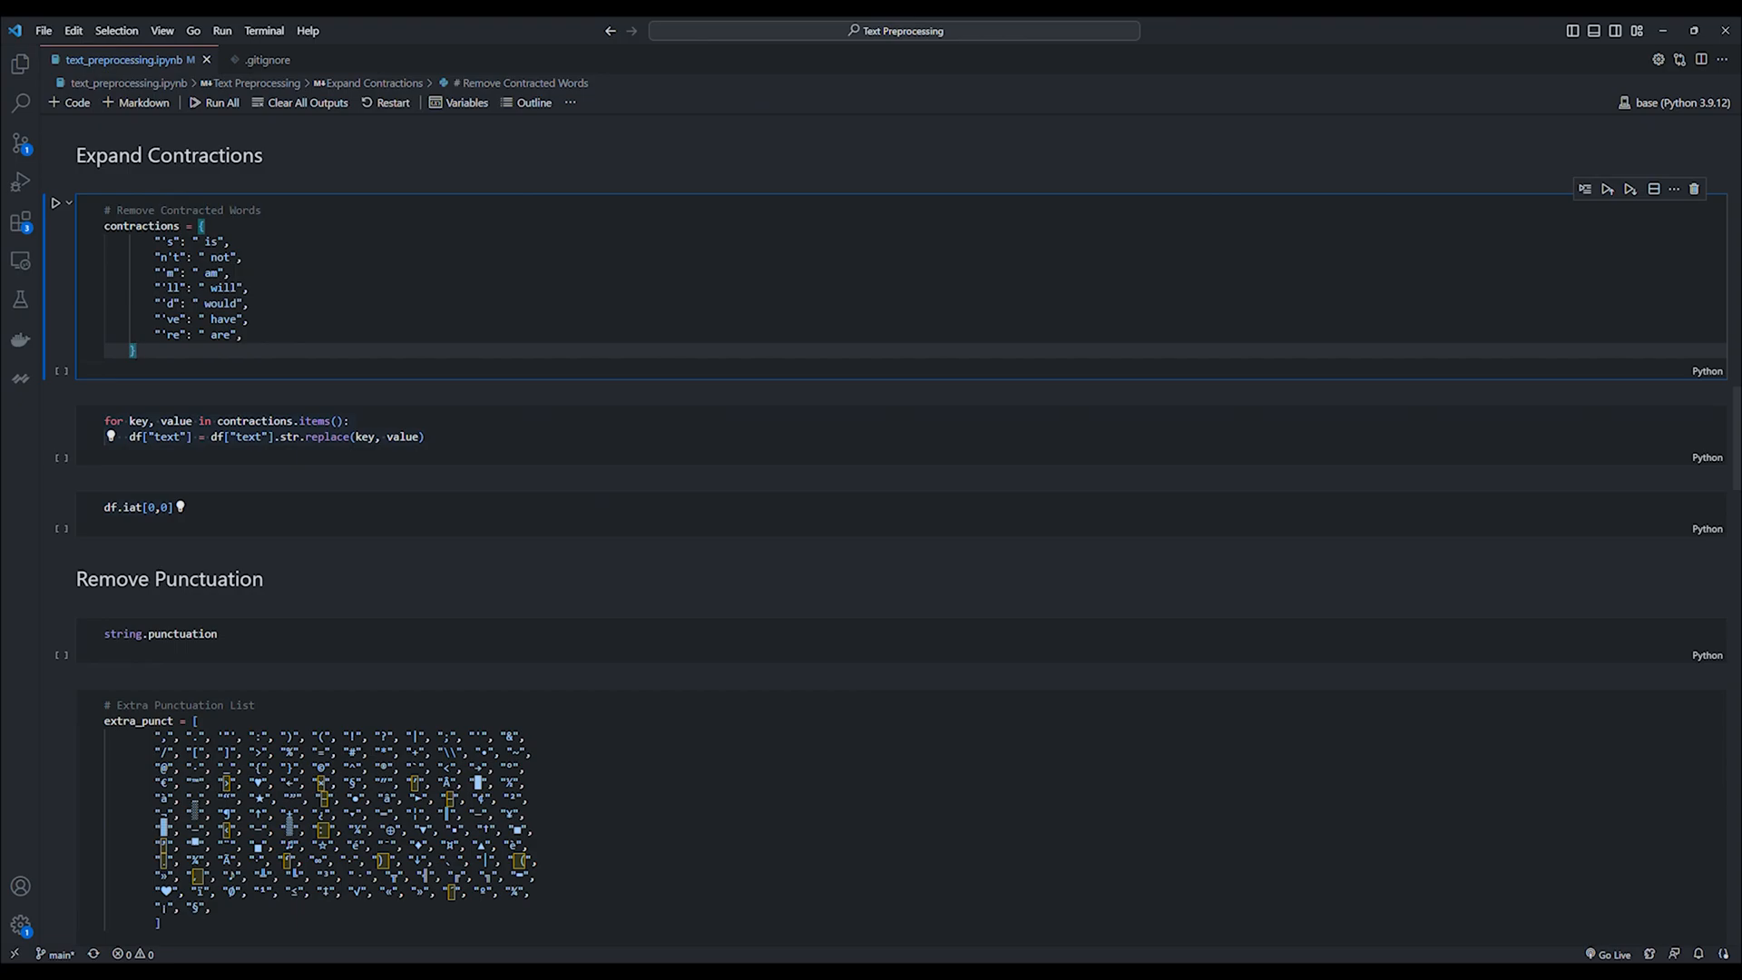
Define the contractions dictionary, expand contractions in the review and show the result.
left_click(54, 201)
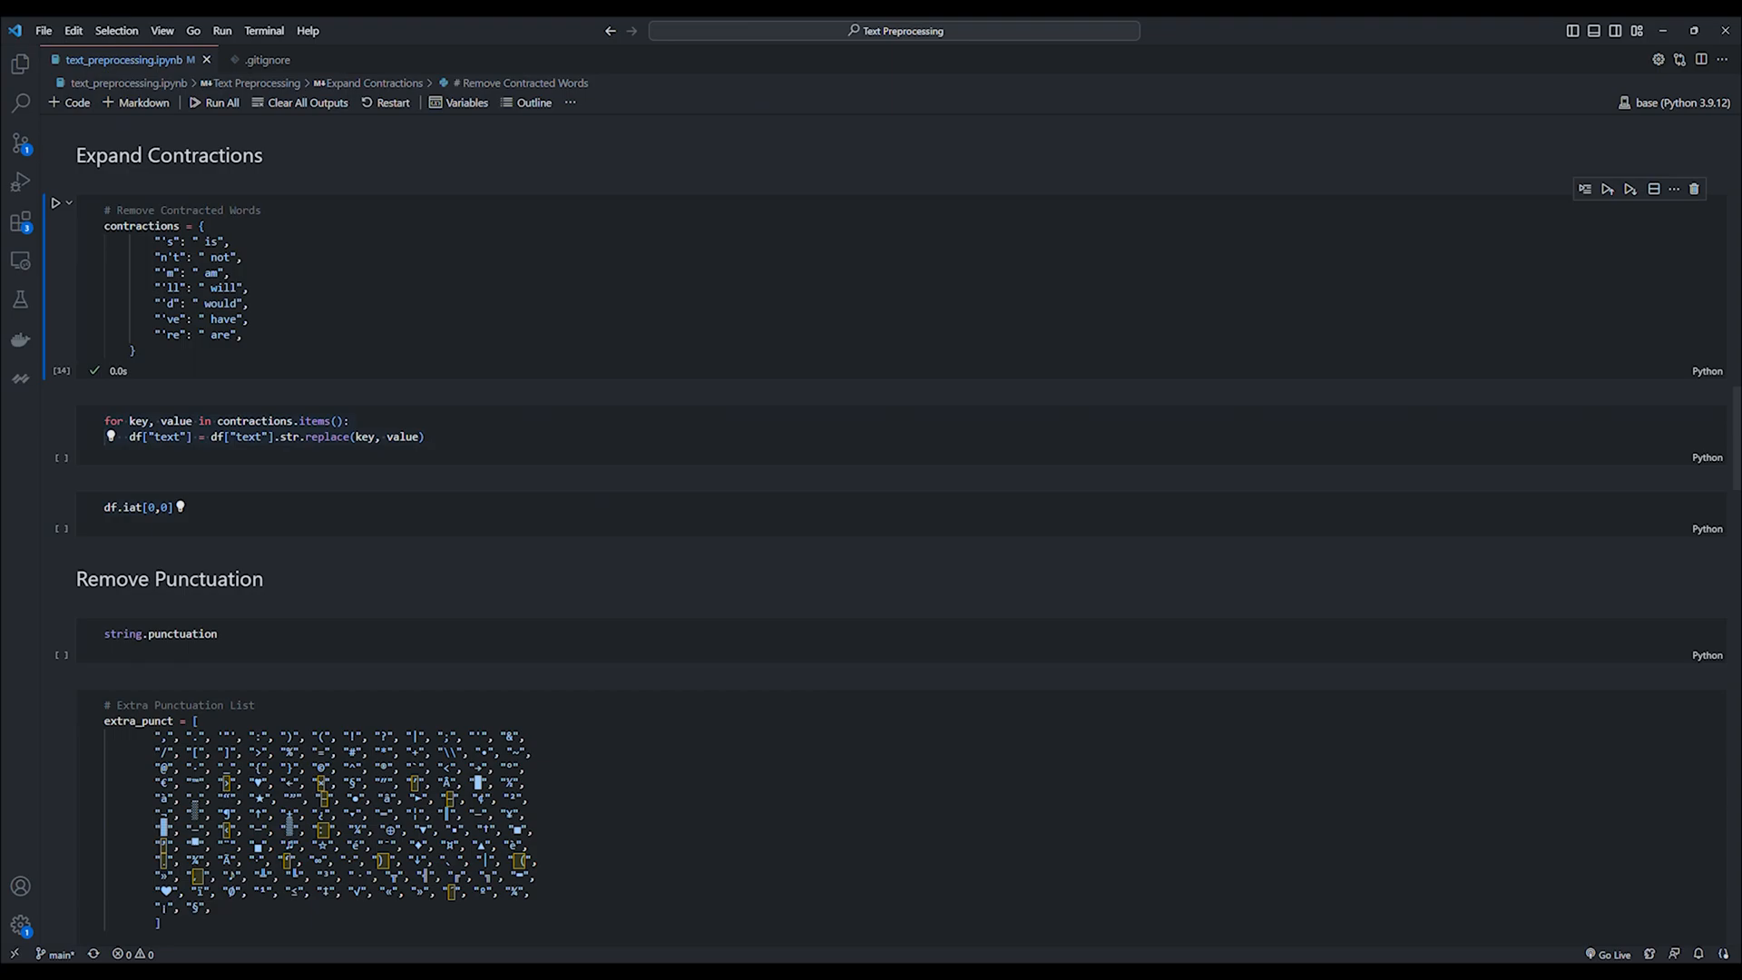
left_click(266, 428)
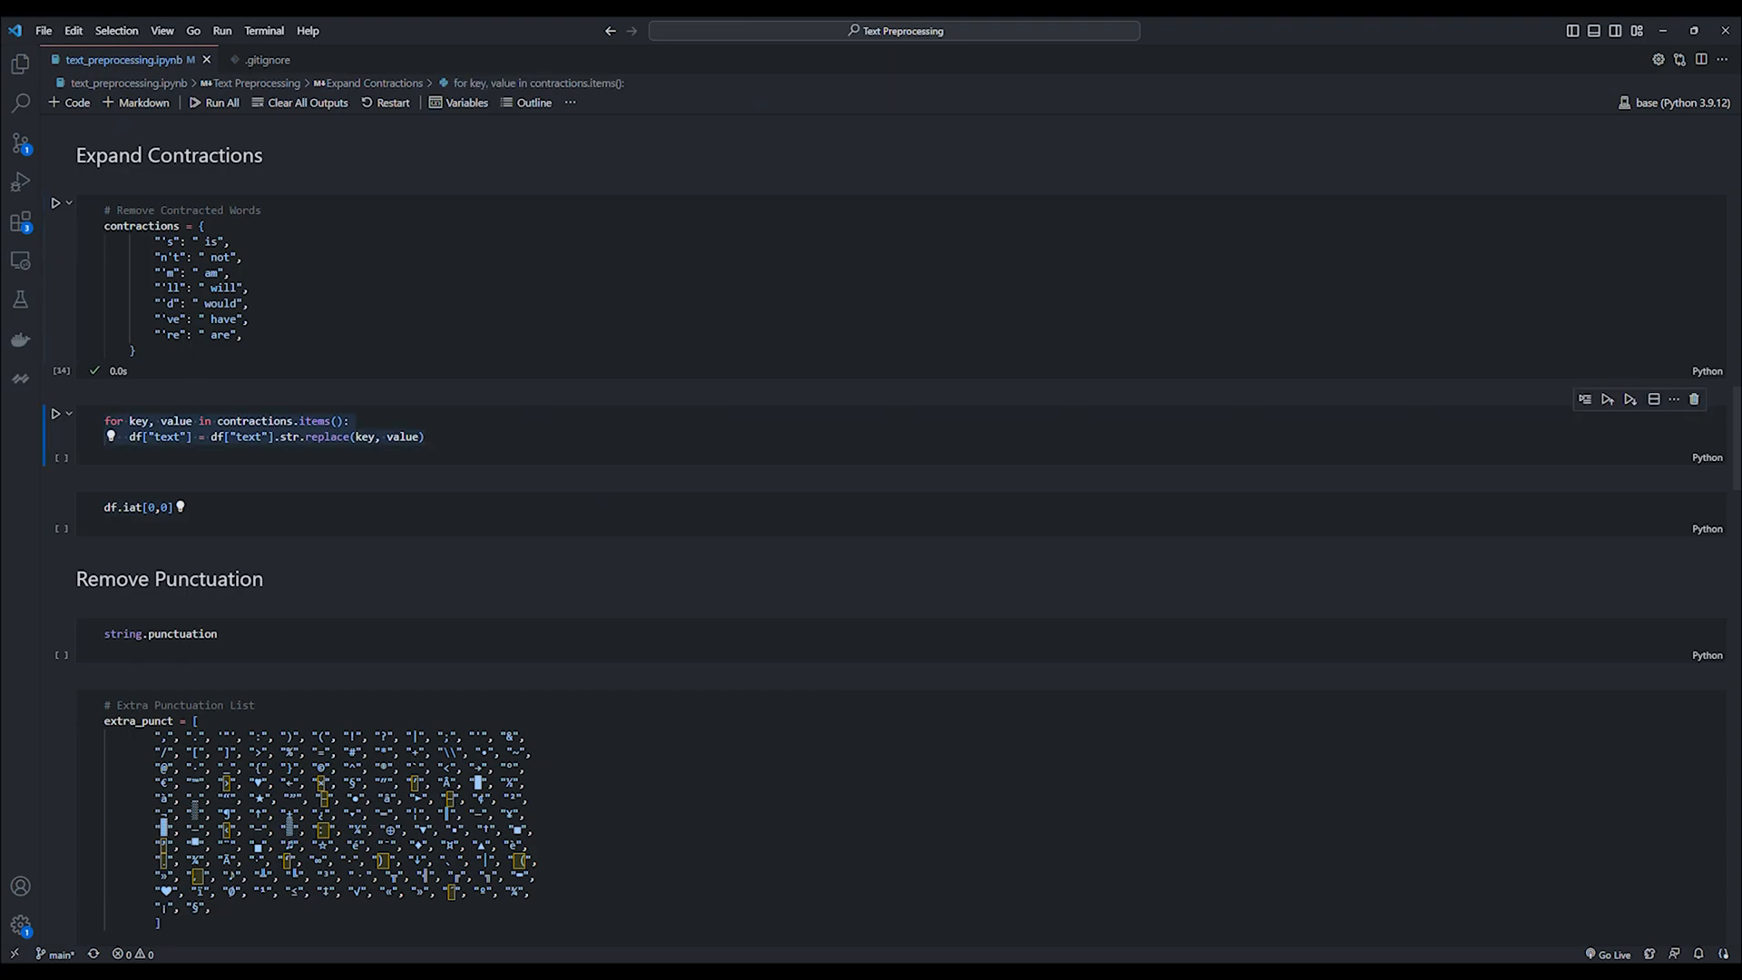
left_click(56, 414)
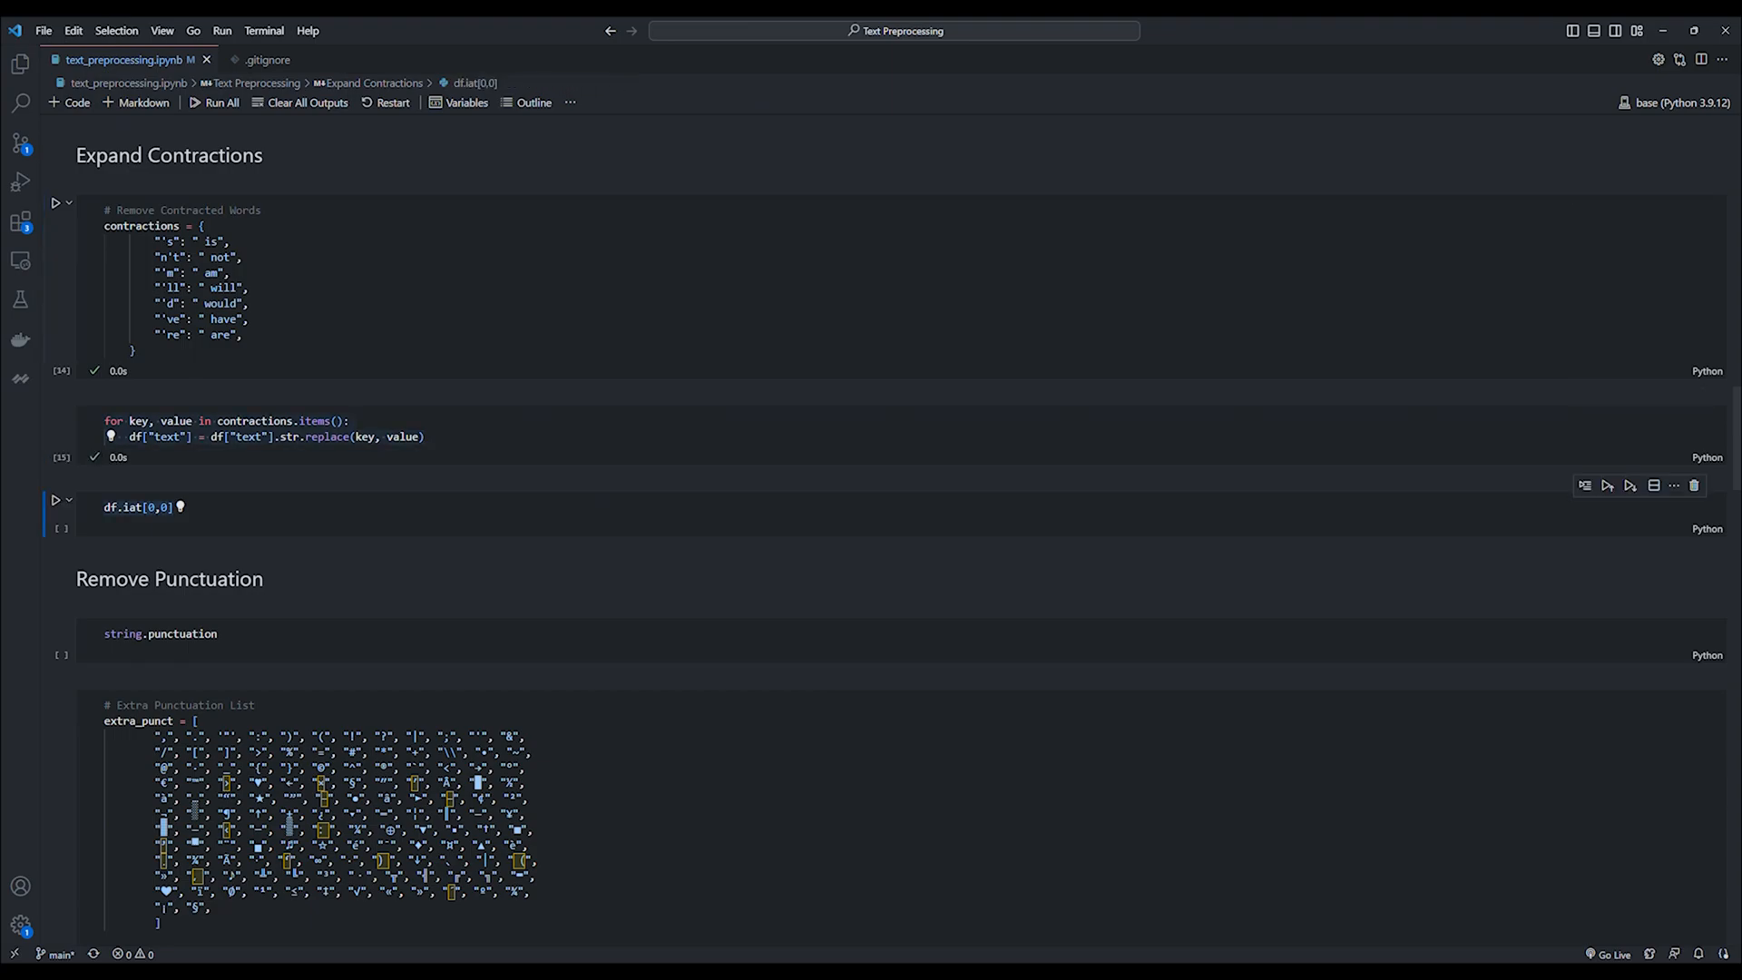
left_click(54, 501)
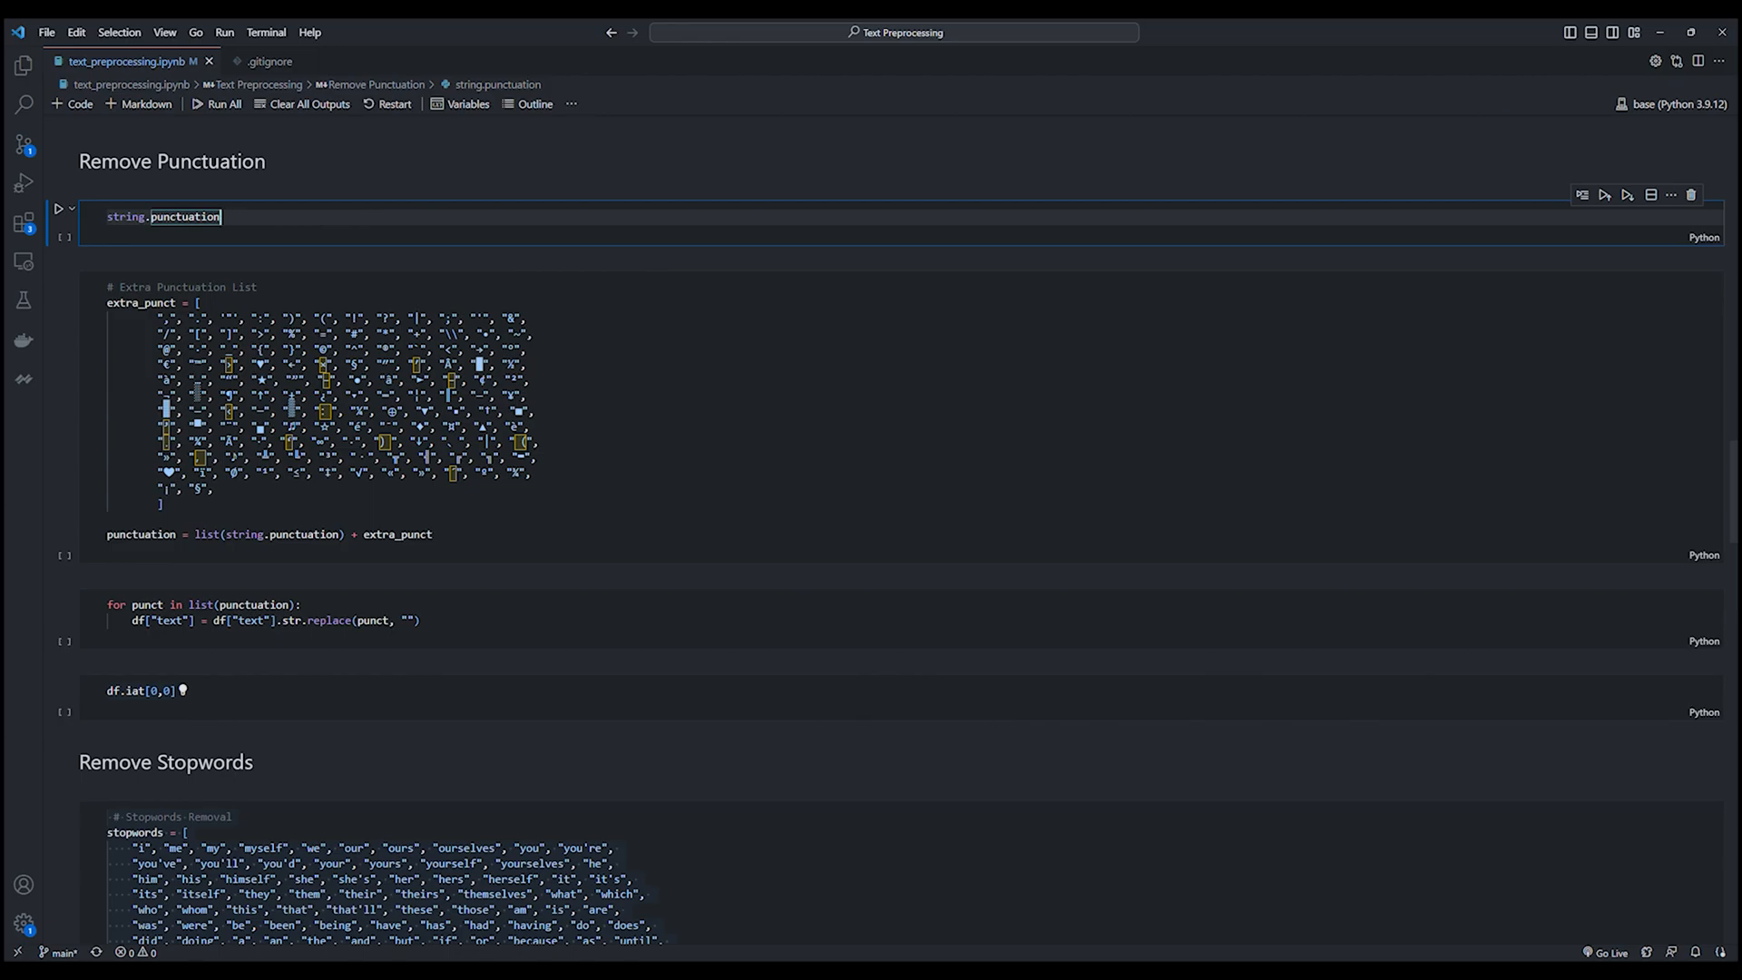
Build the combined punctuation list, strip all punctuation from the review and display the first review.
left_click(58, 208)
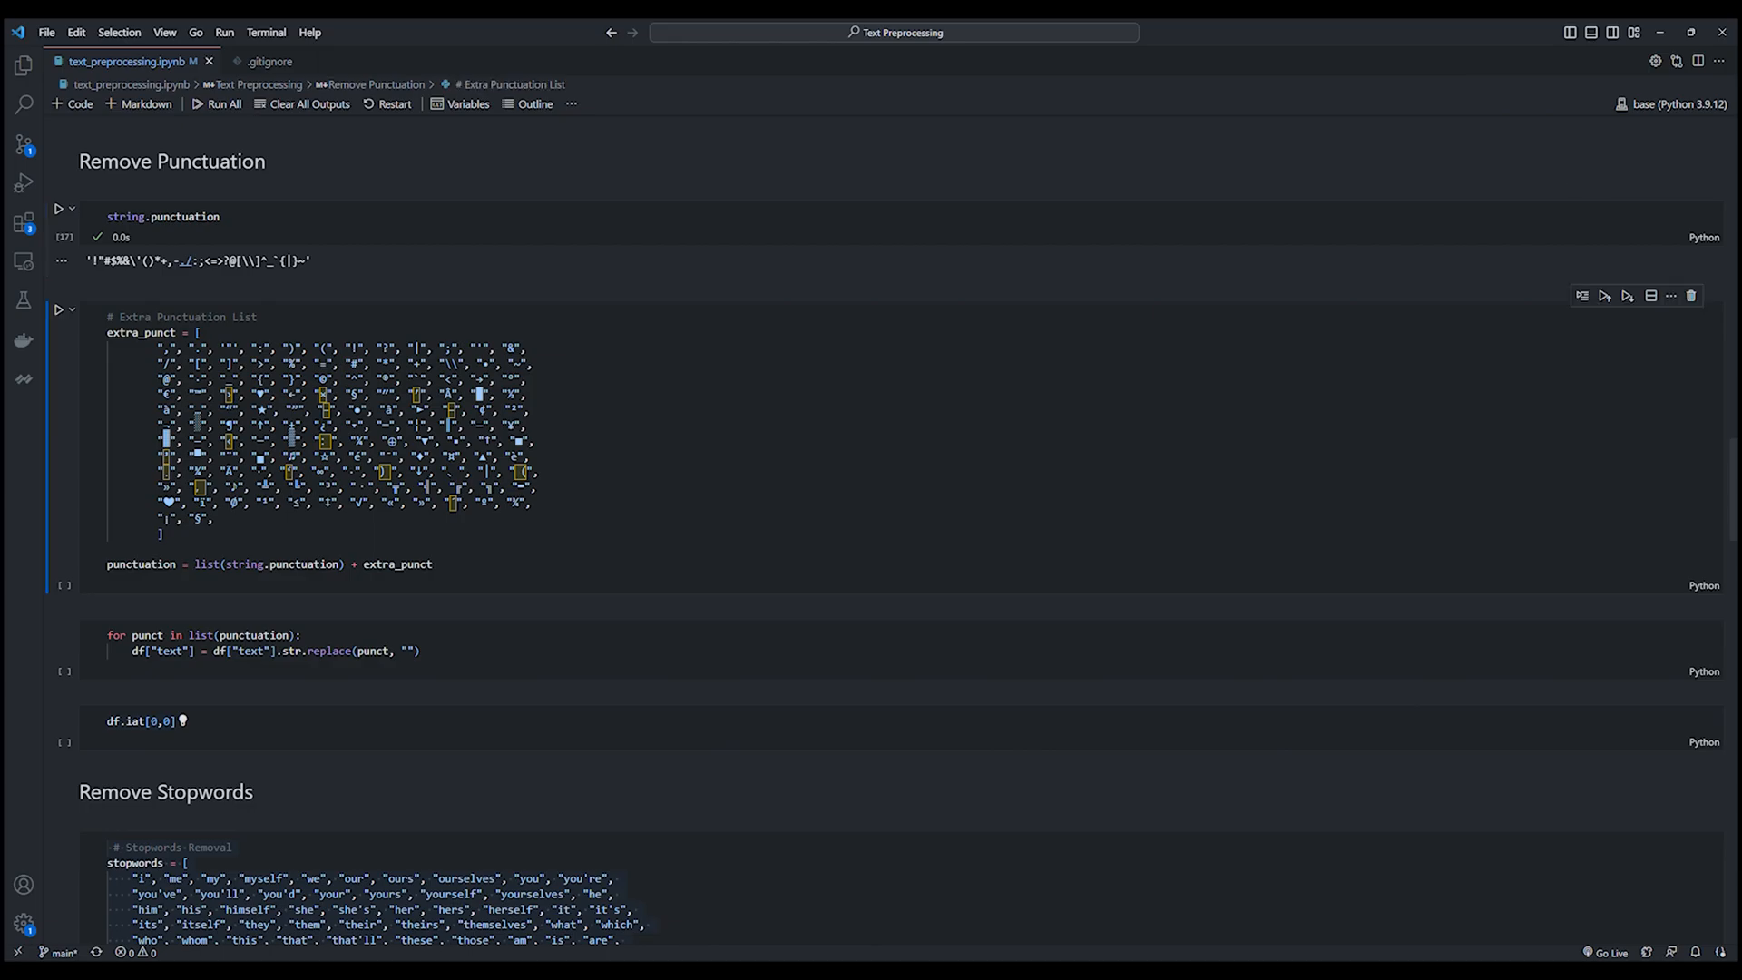
left_click(58, 308)
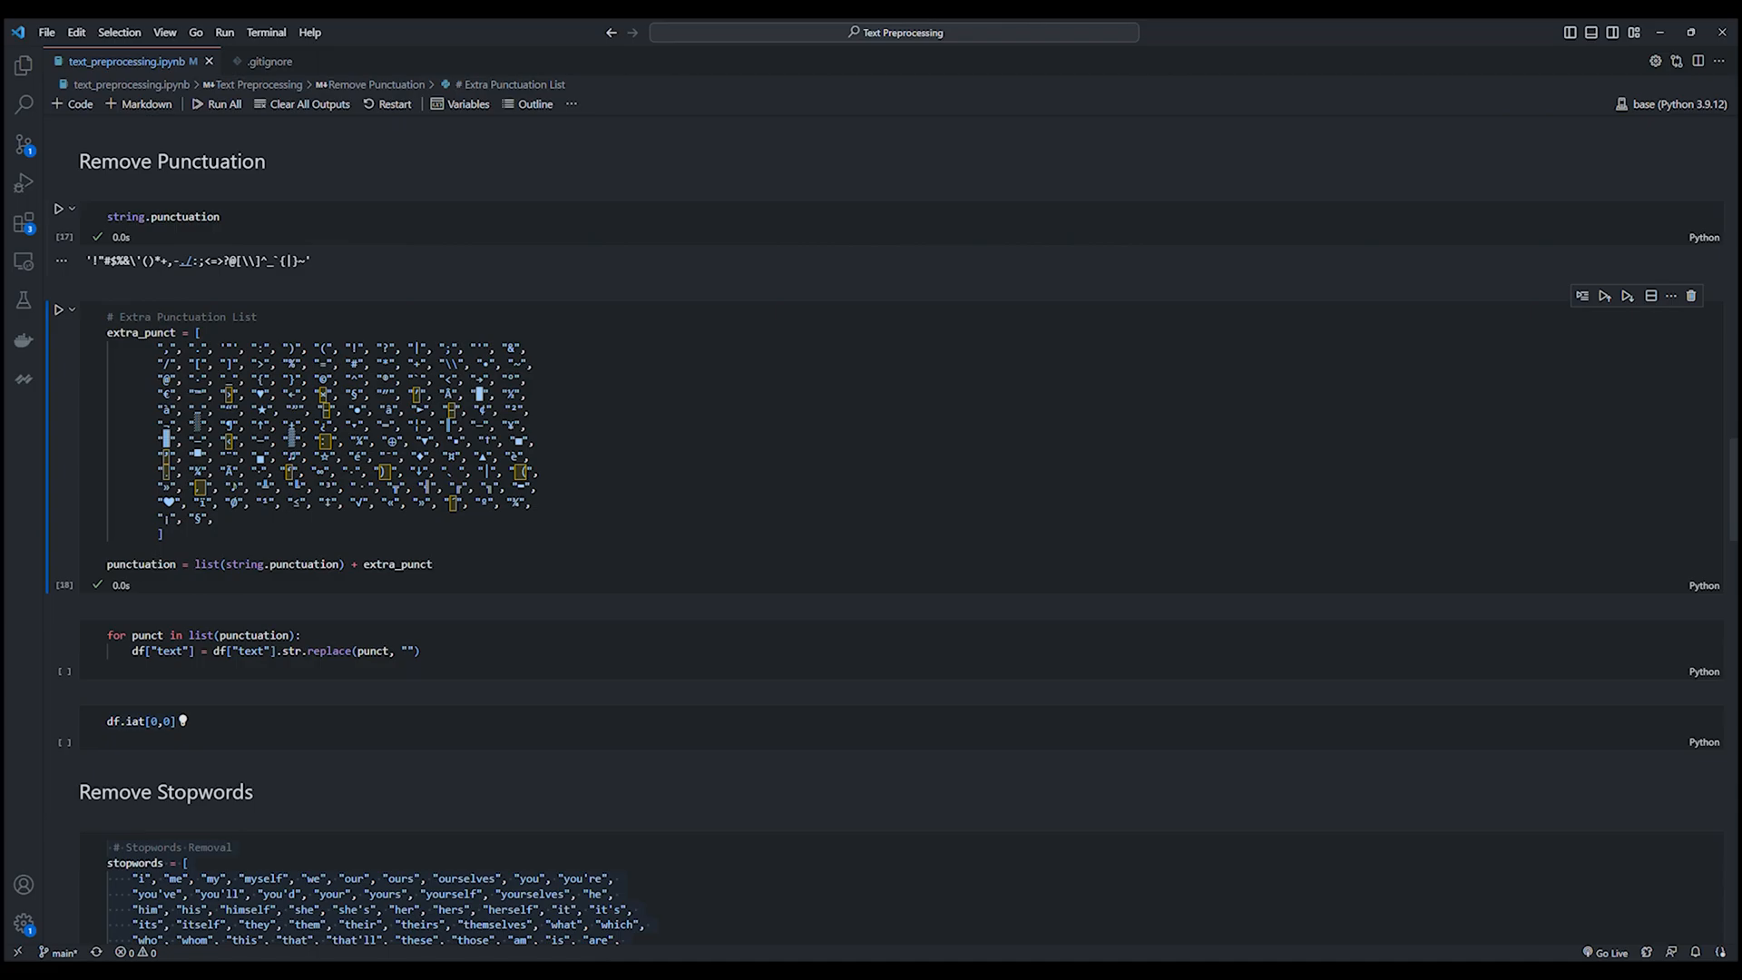
left_click(221, 642)
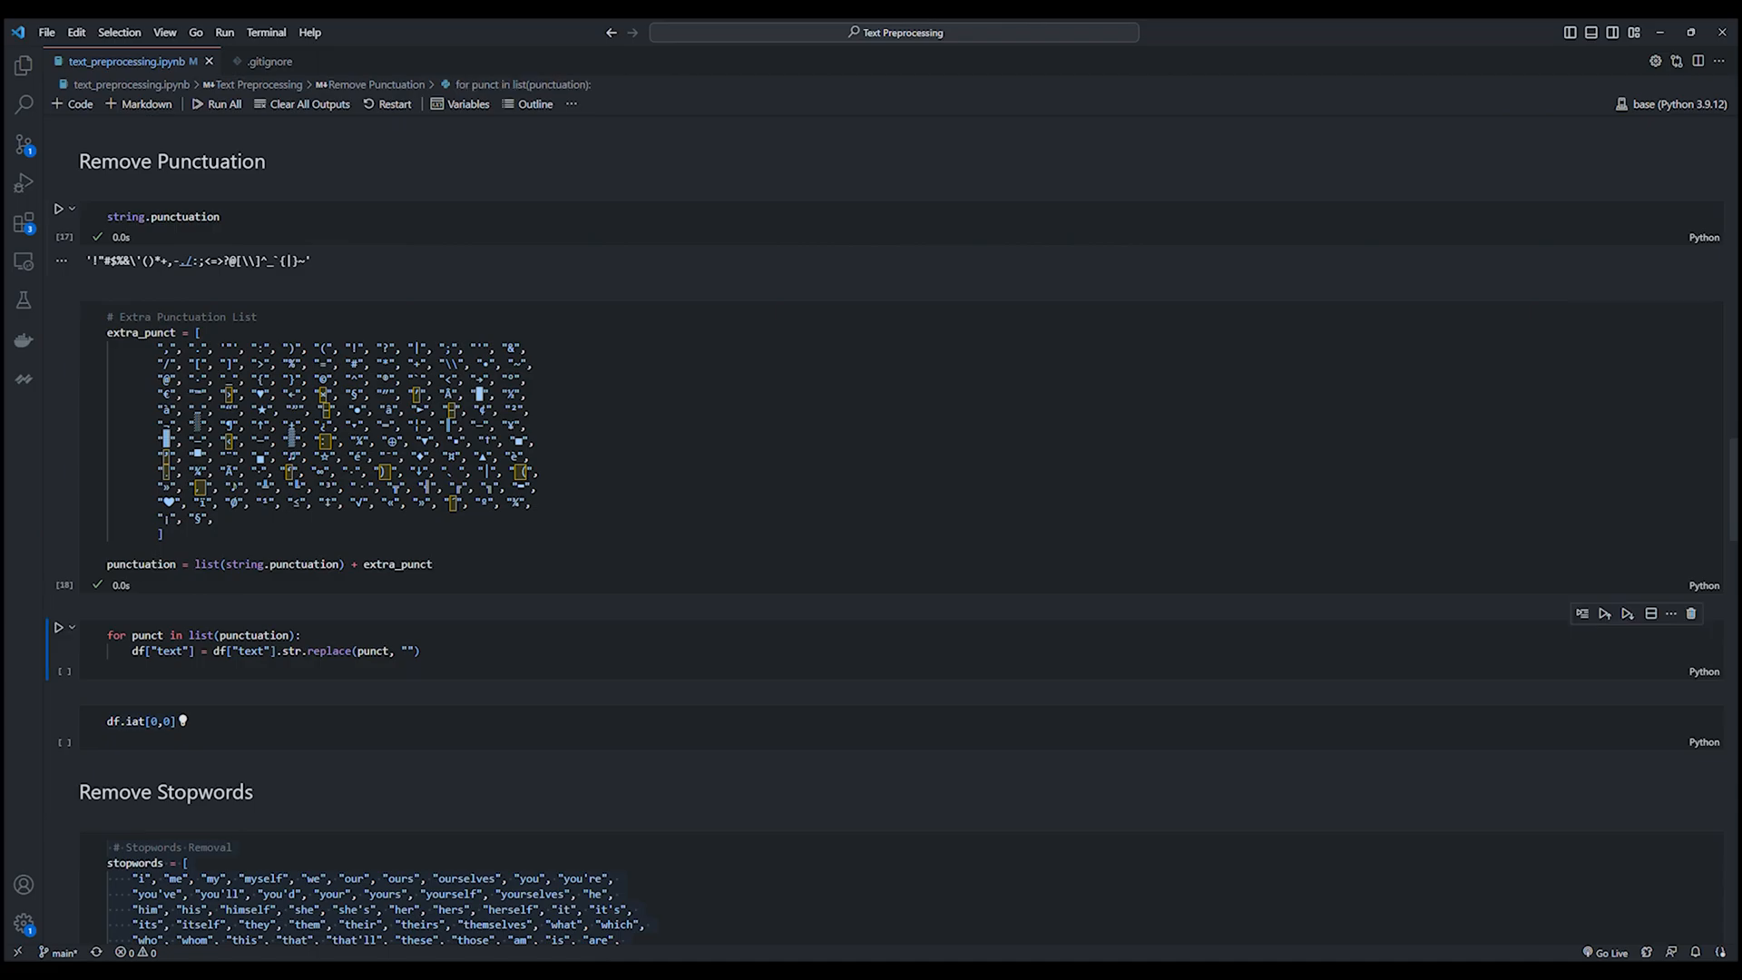
left_click(58, 626)
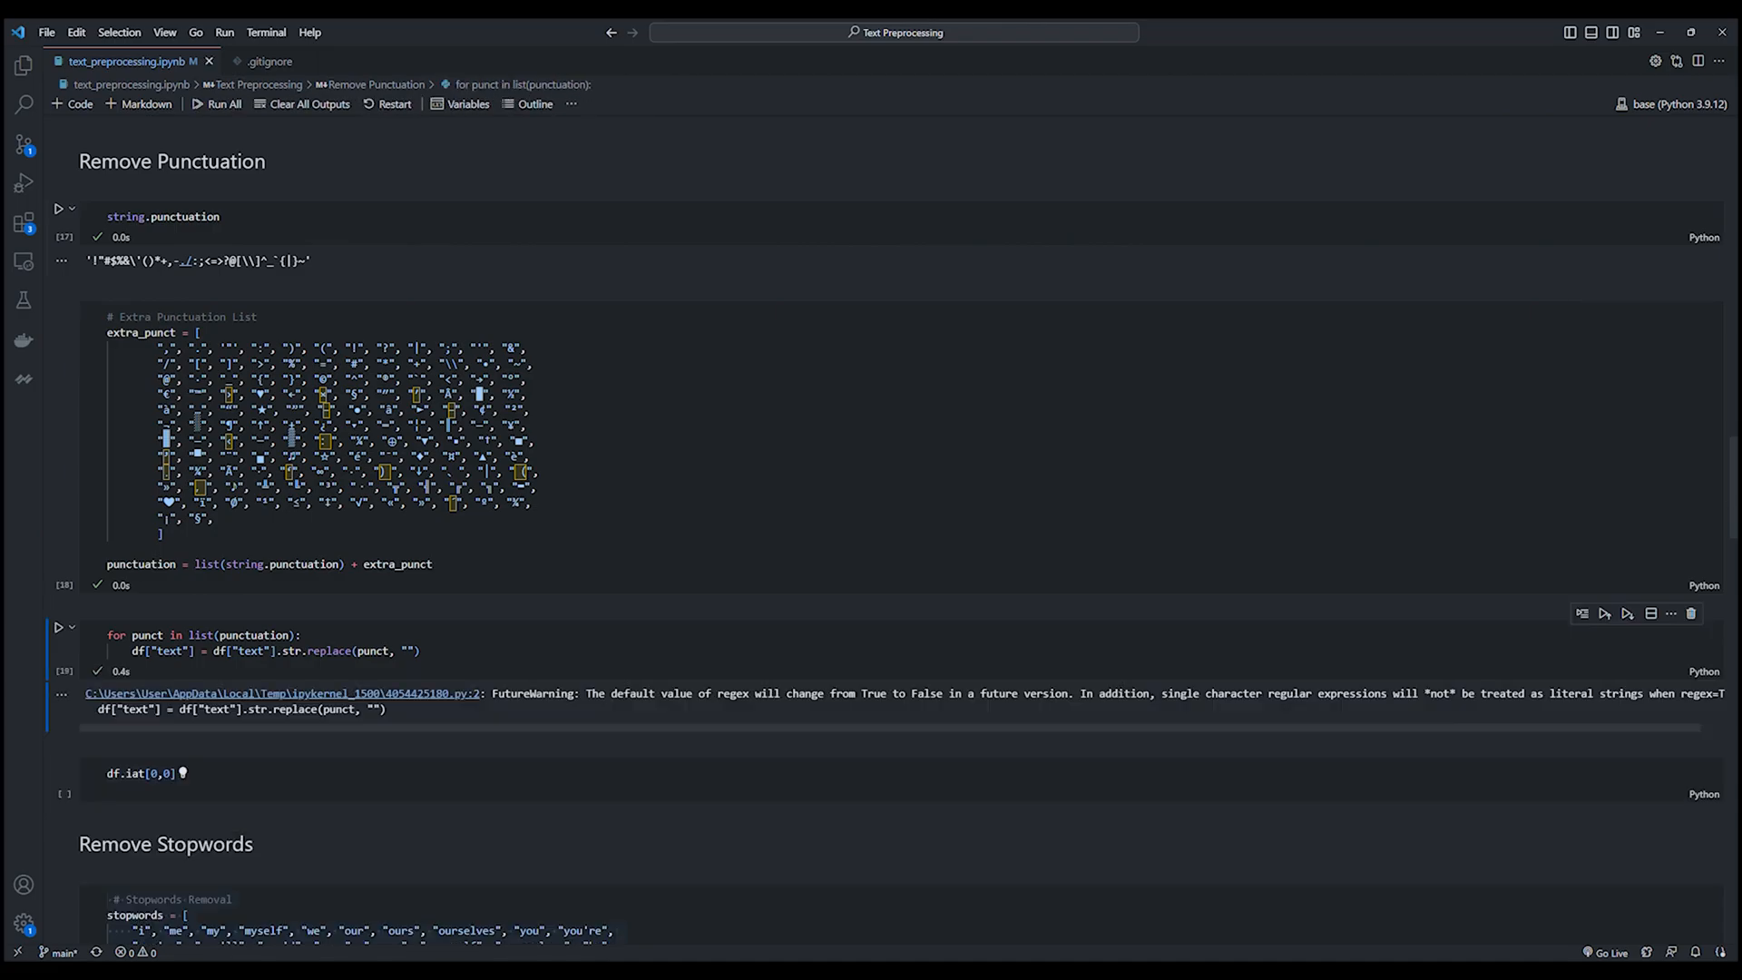
left_click(145, 773)
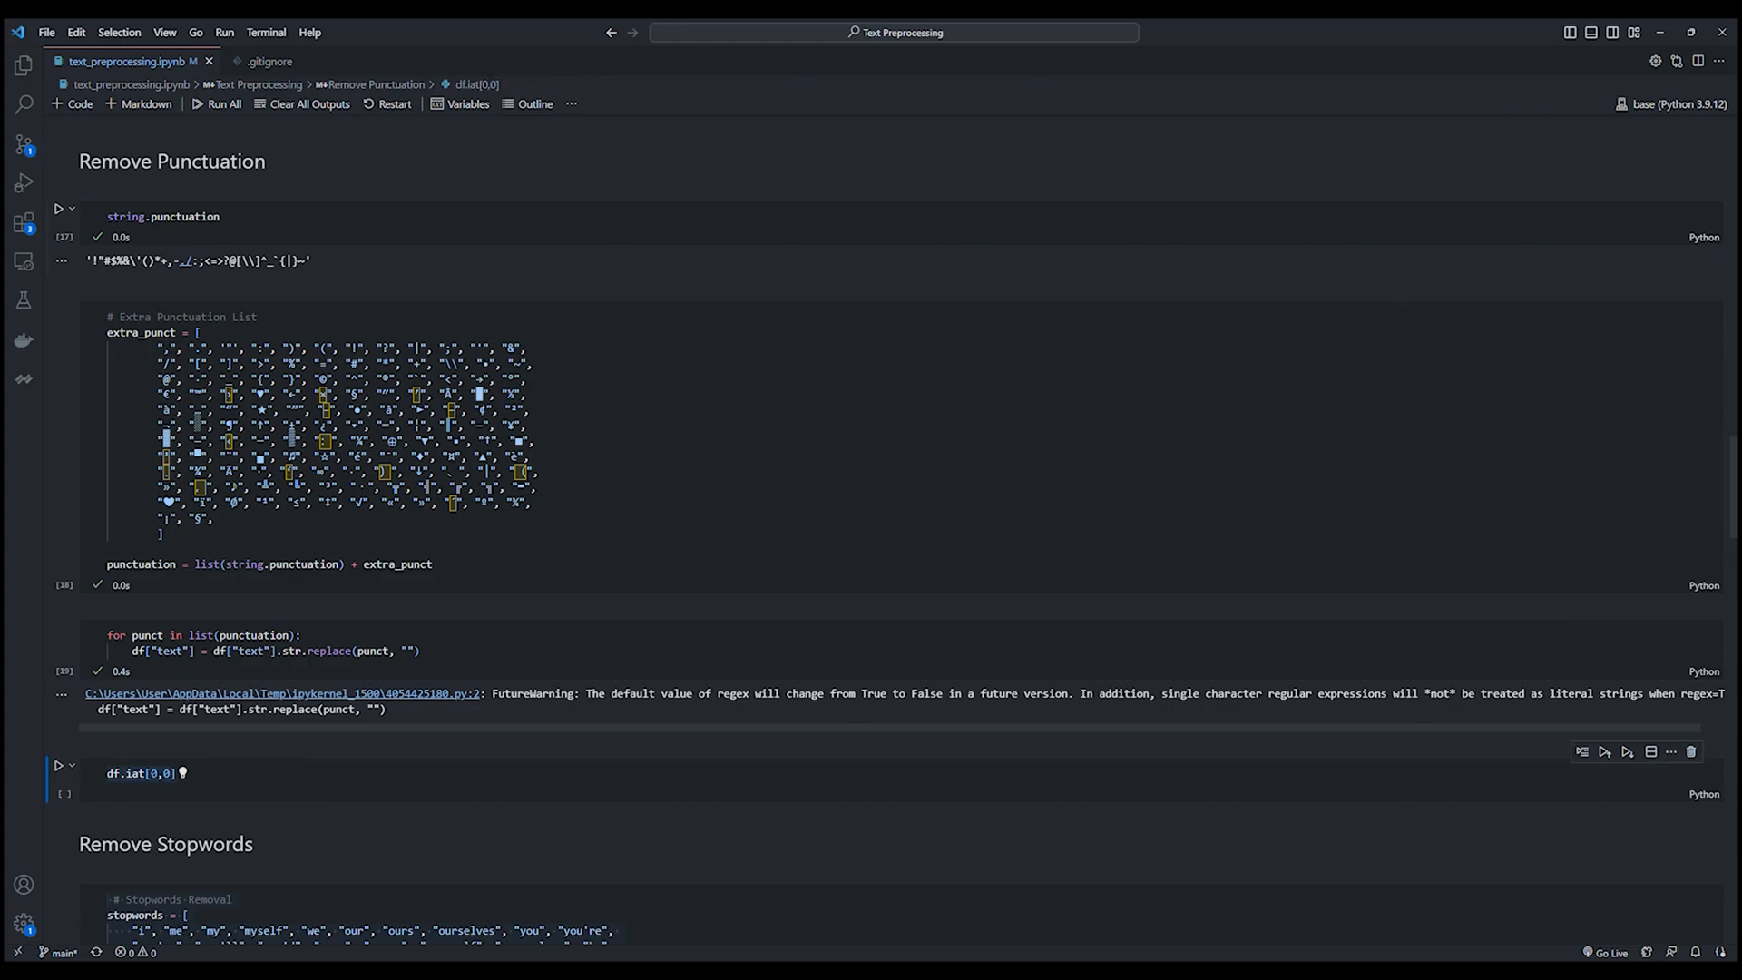
left_click(58, 766)
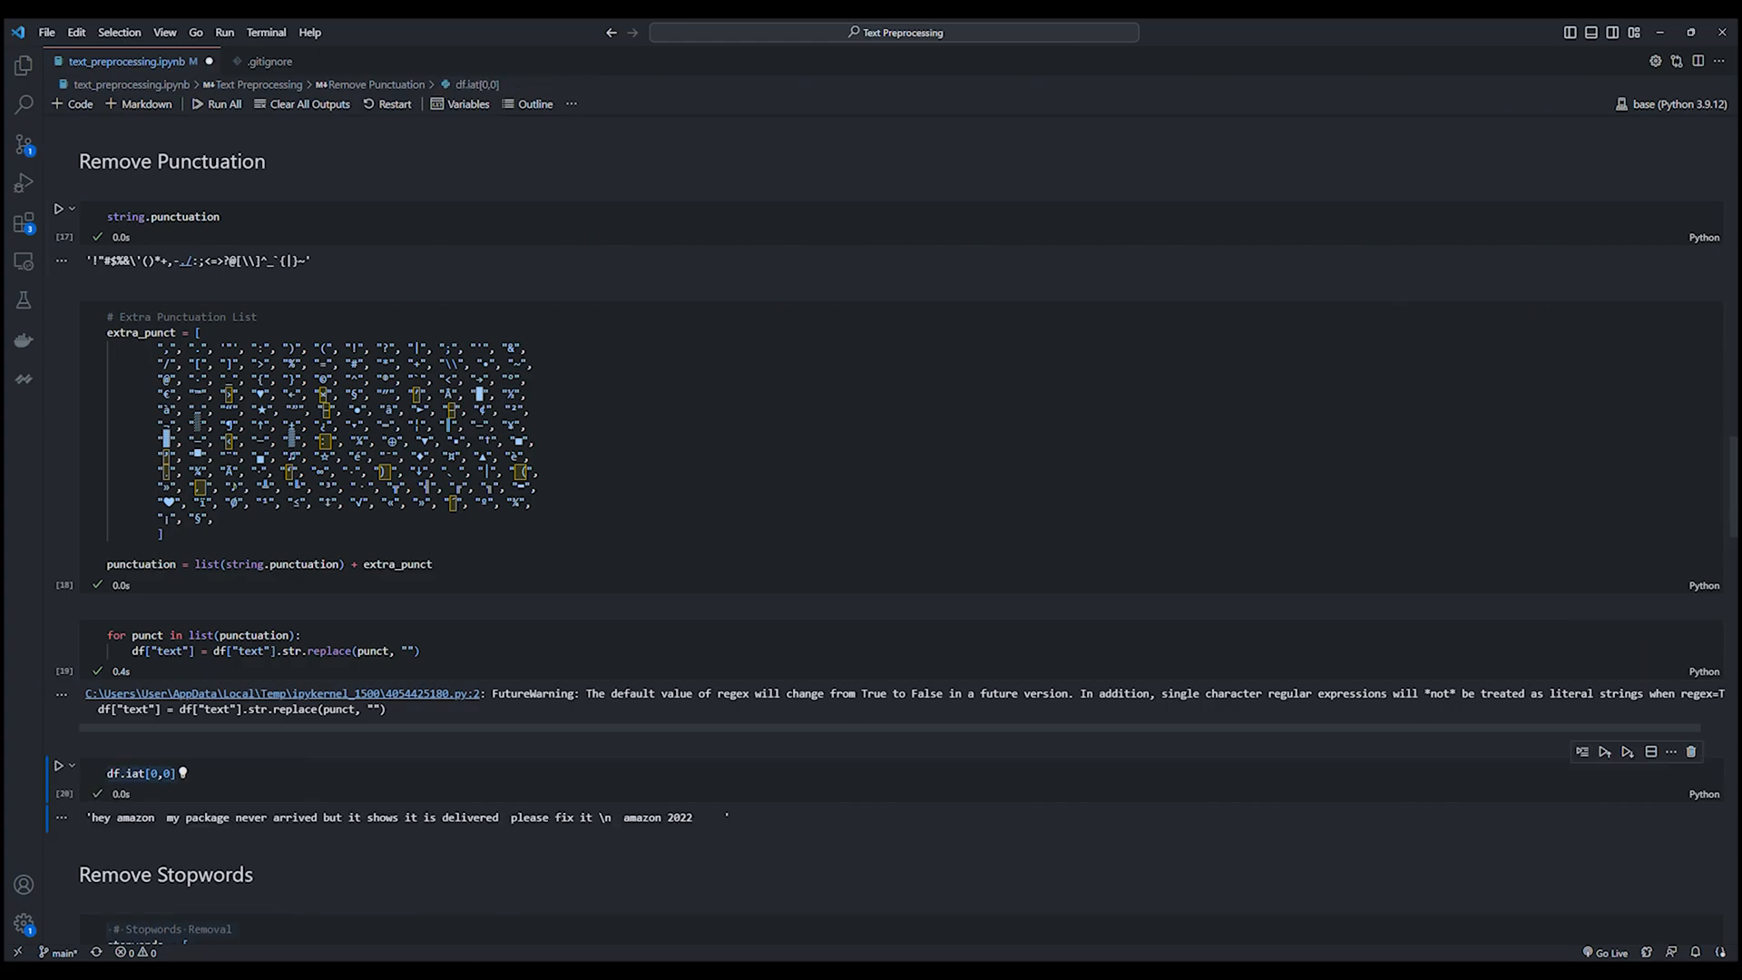
scroll("down", 3)
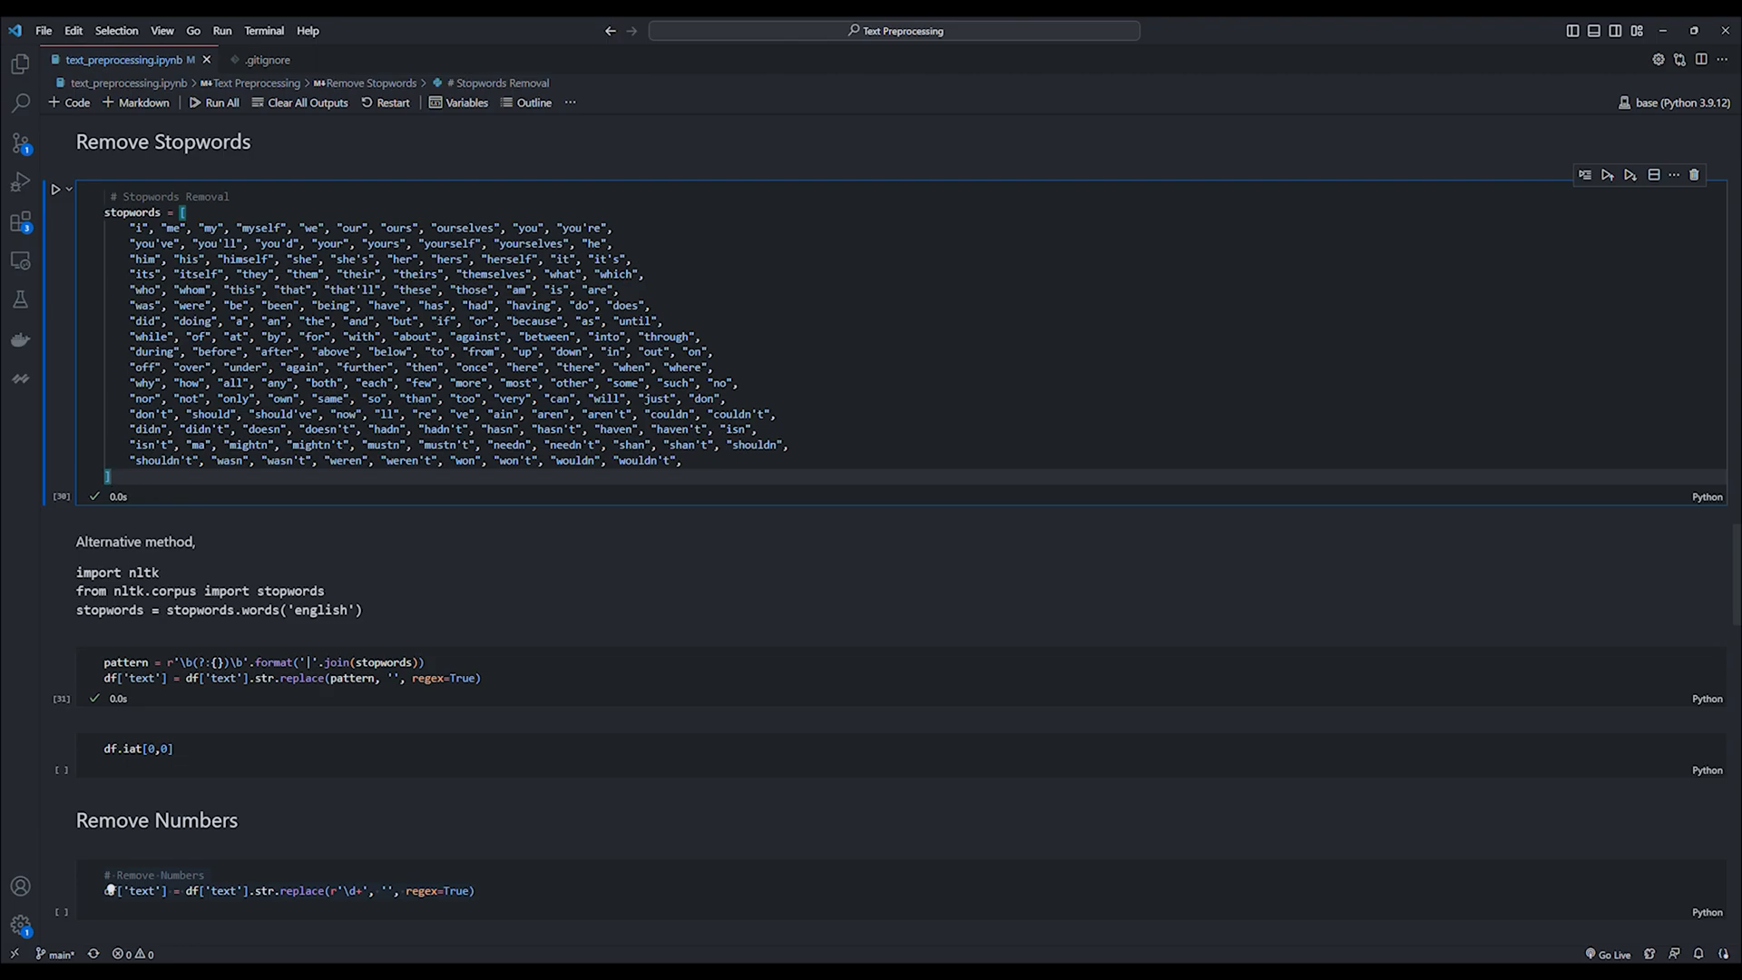
Remove stopwords with the regex pattern so the review reads 'hey amazon package never arrived shows delivered please fix.'.
left_click(57, 188)
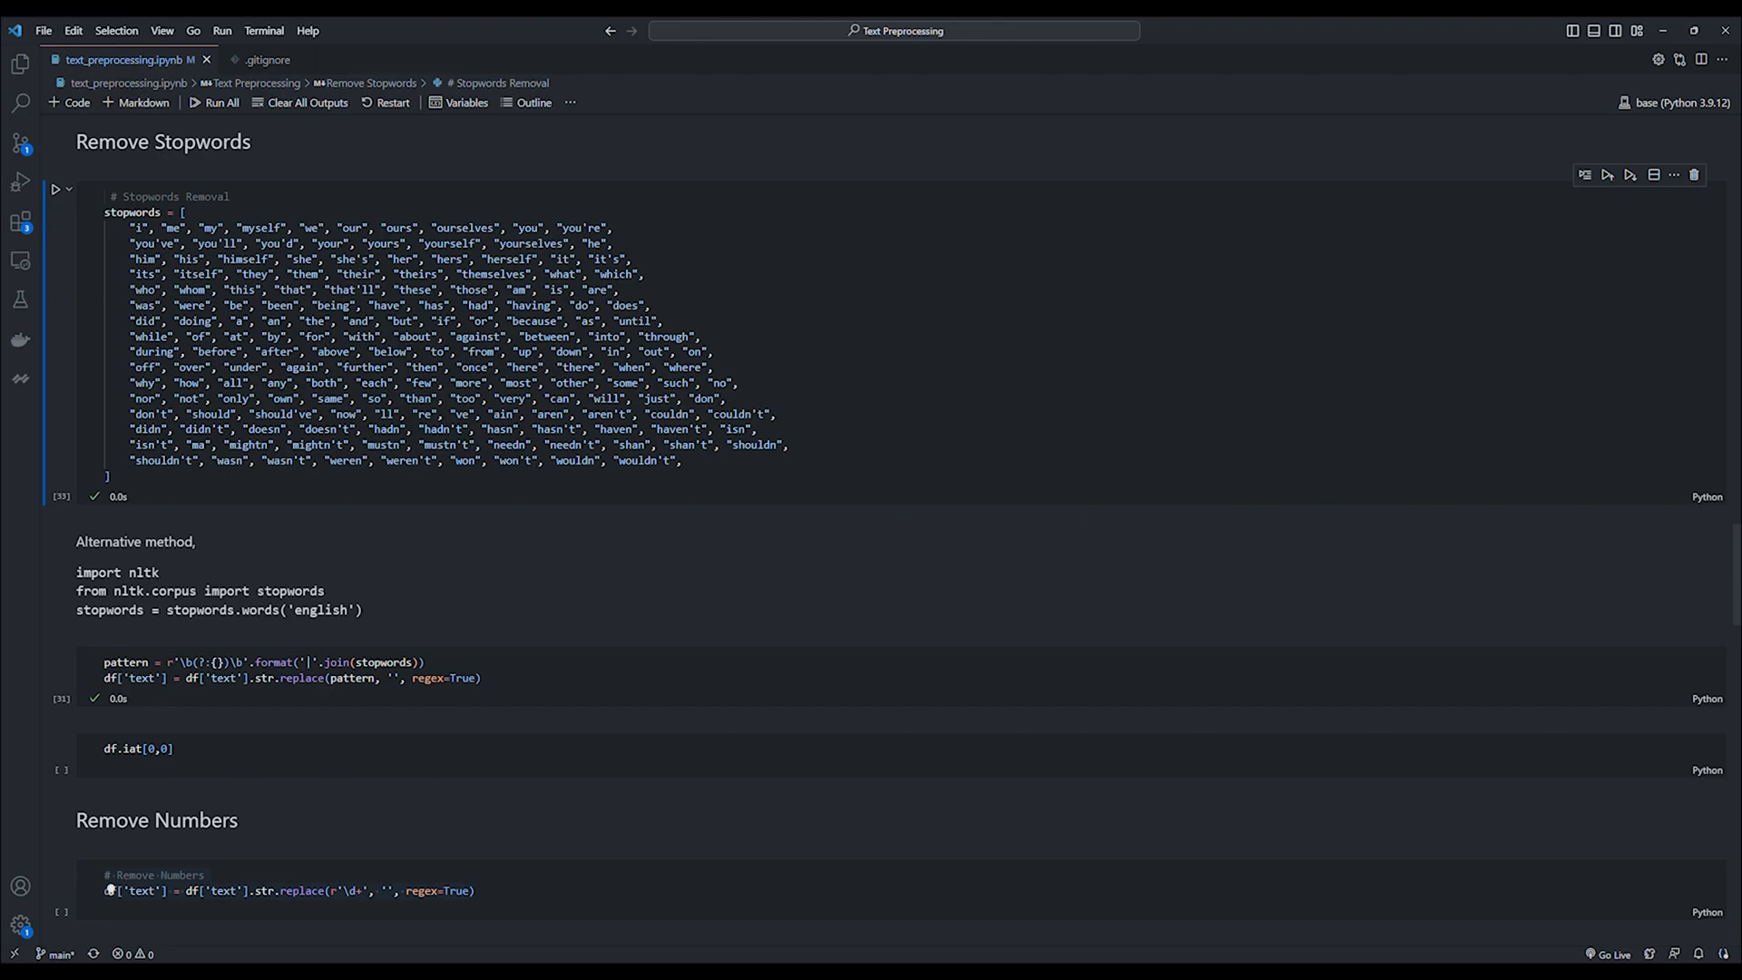
left_click(136, 541)
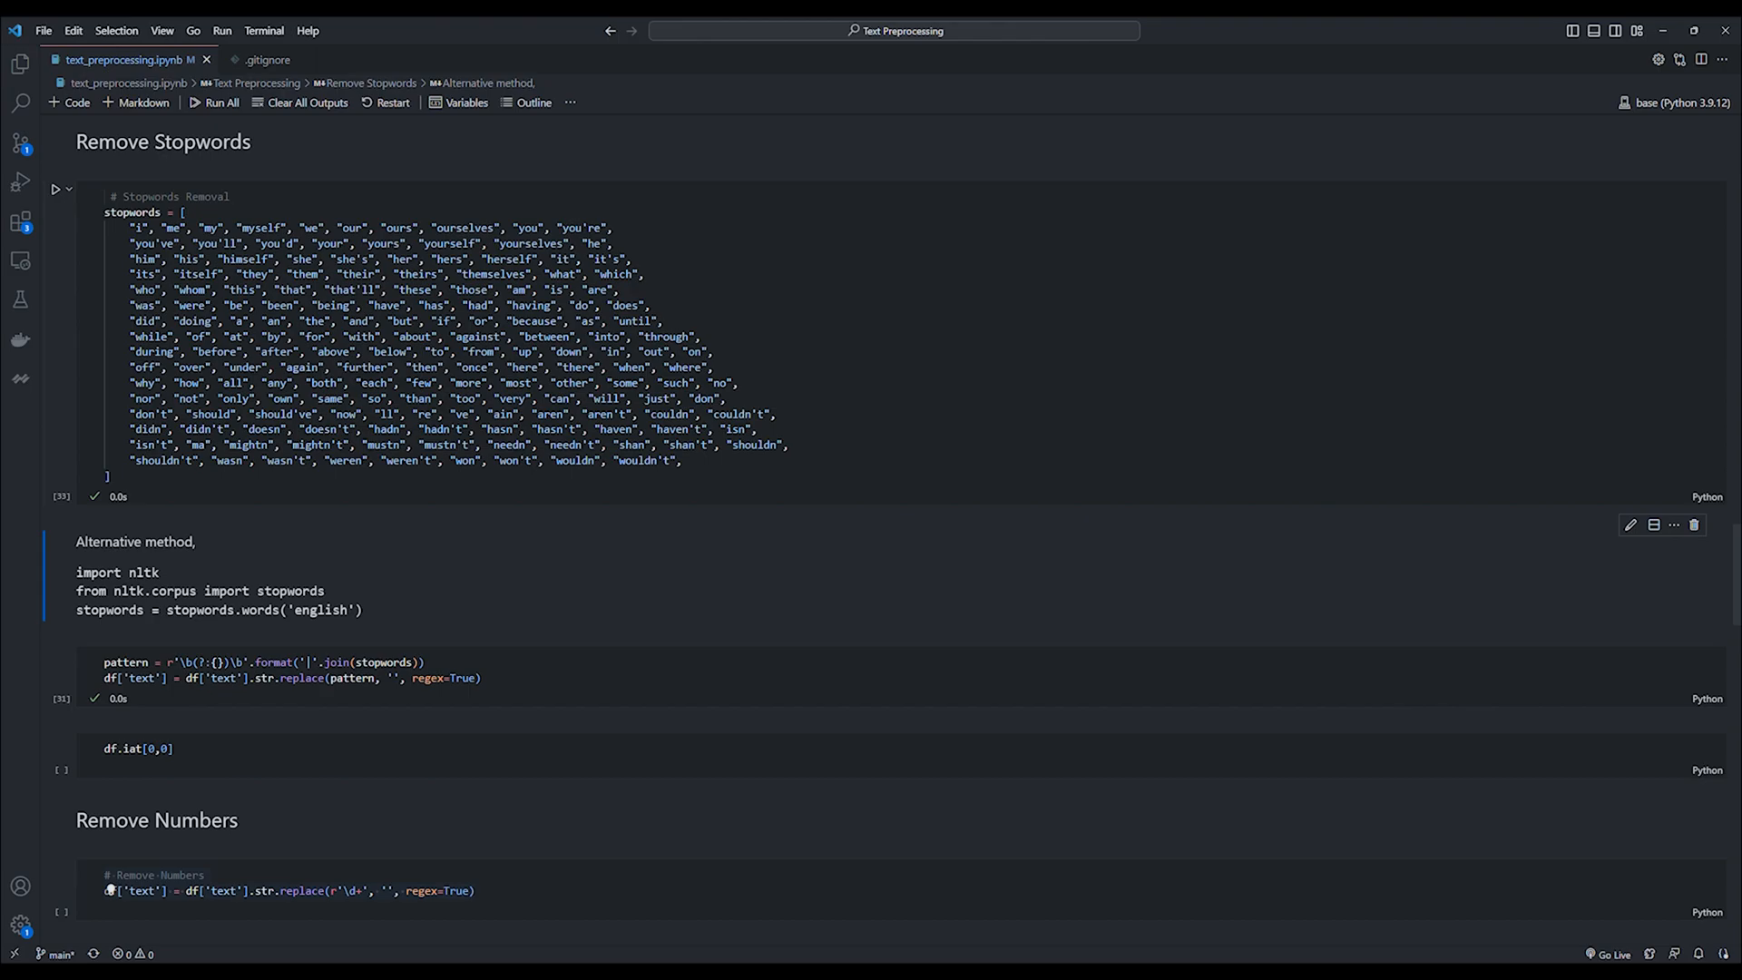
left_click(278, 670)
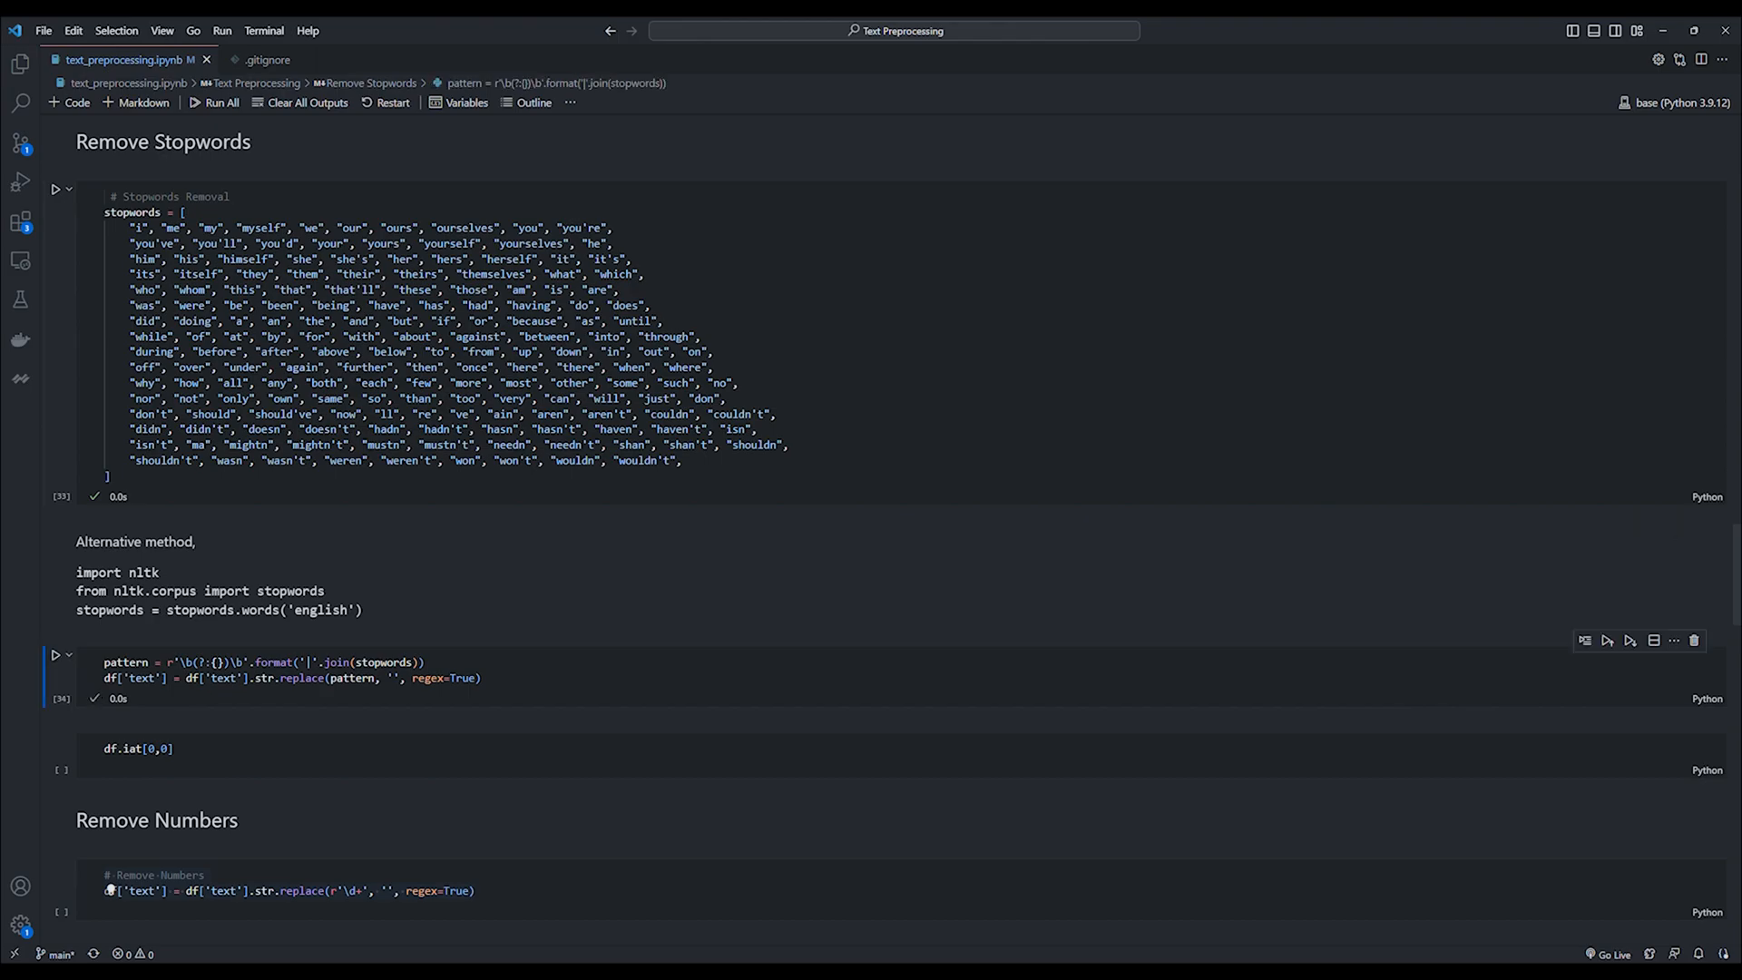
left_click(138, 748)
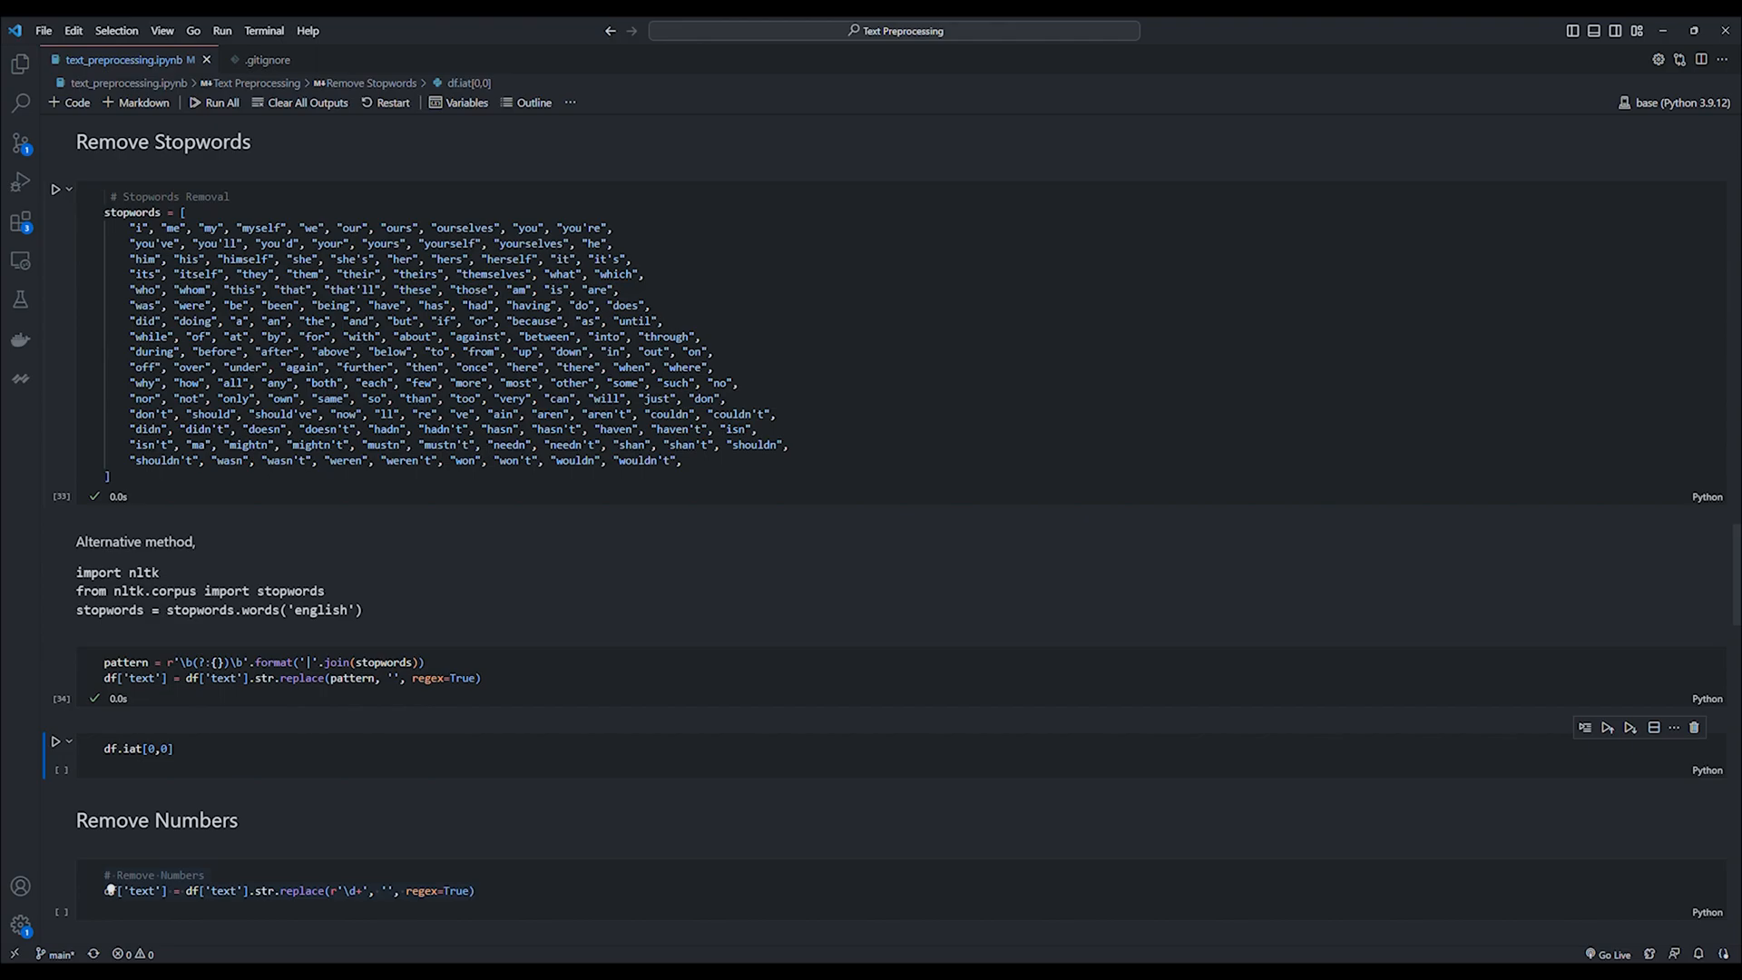
left_click(54, 742)
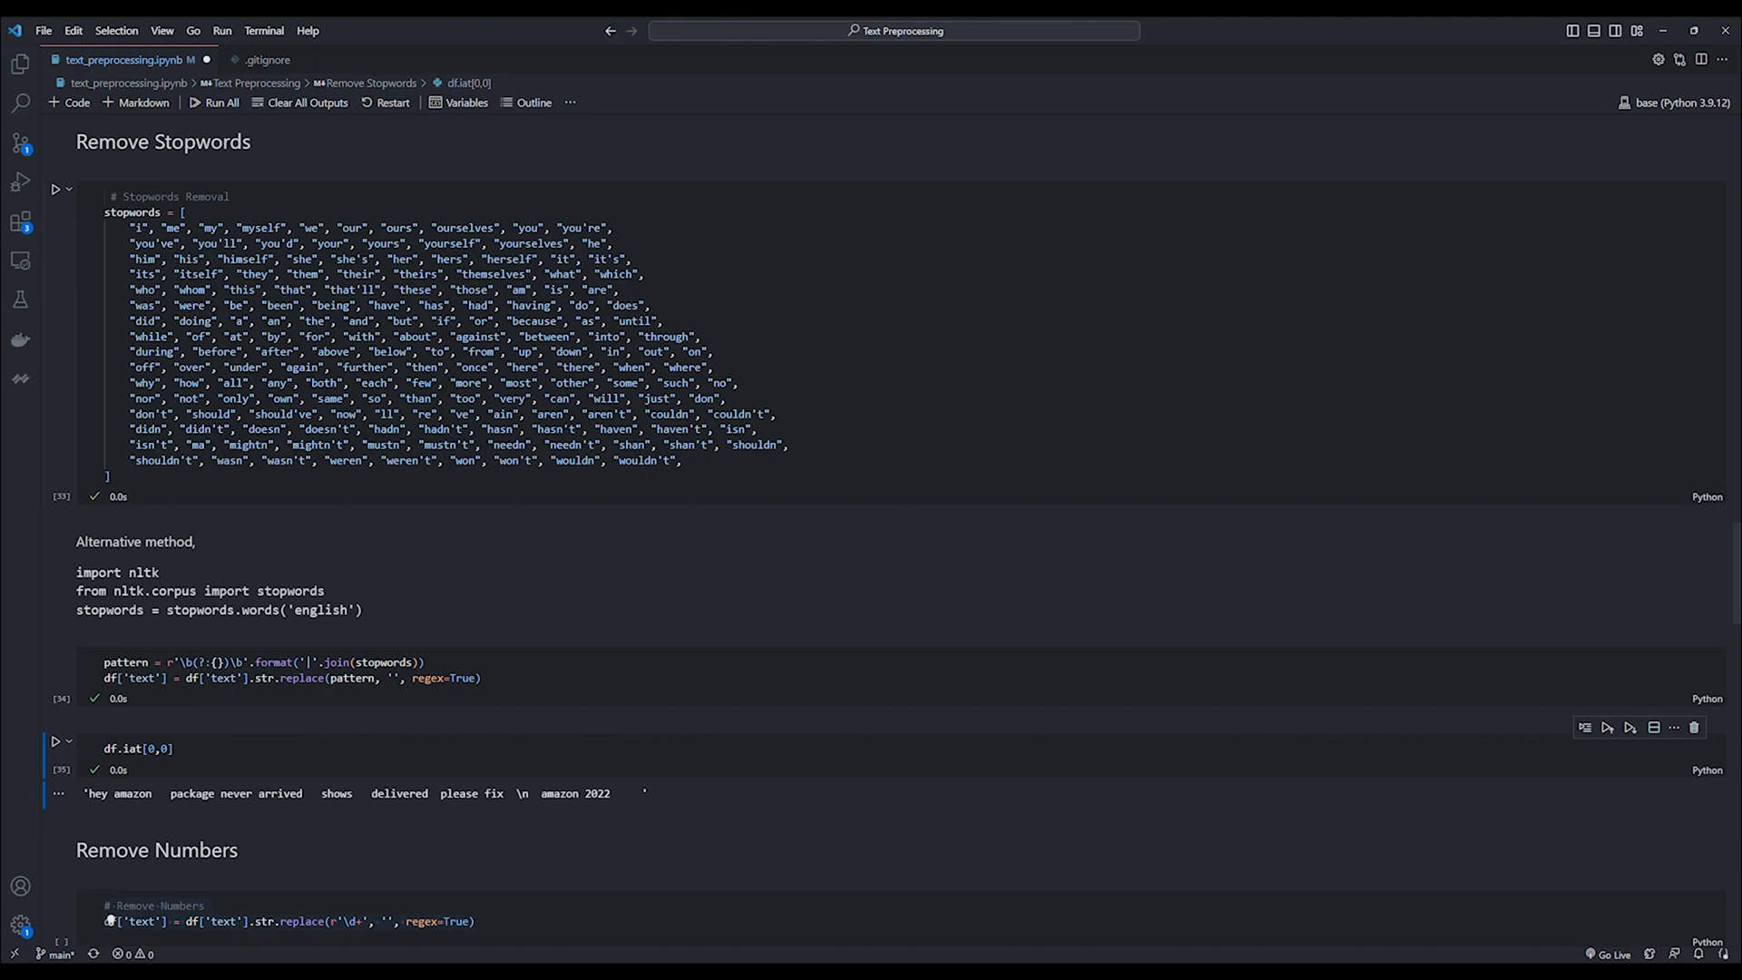
scroll("down", 3)
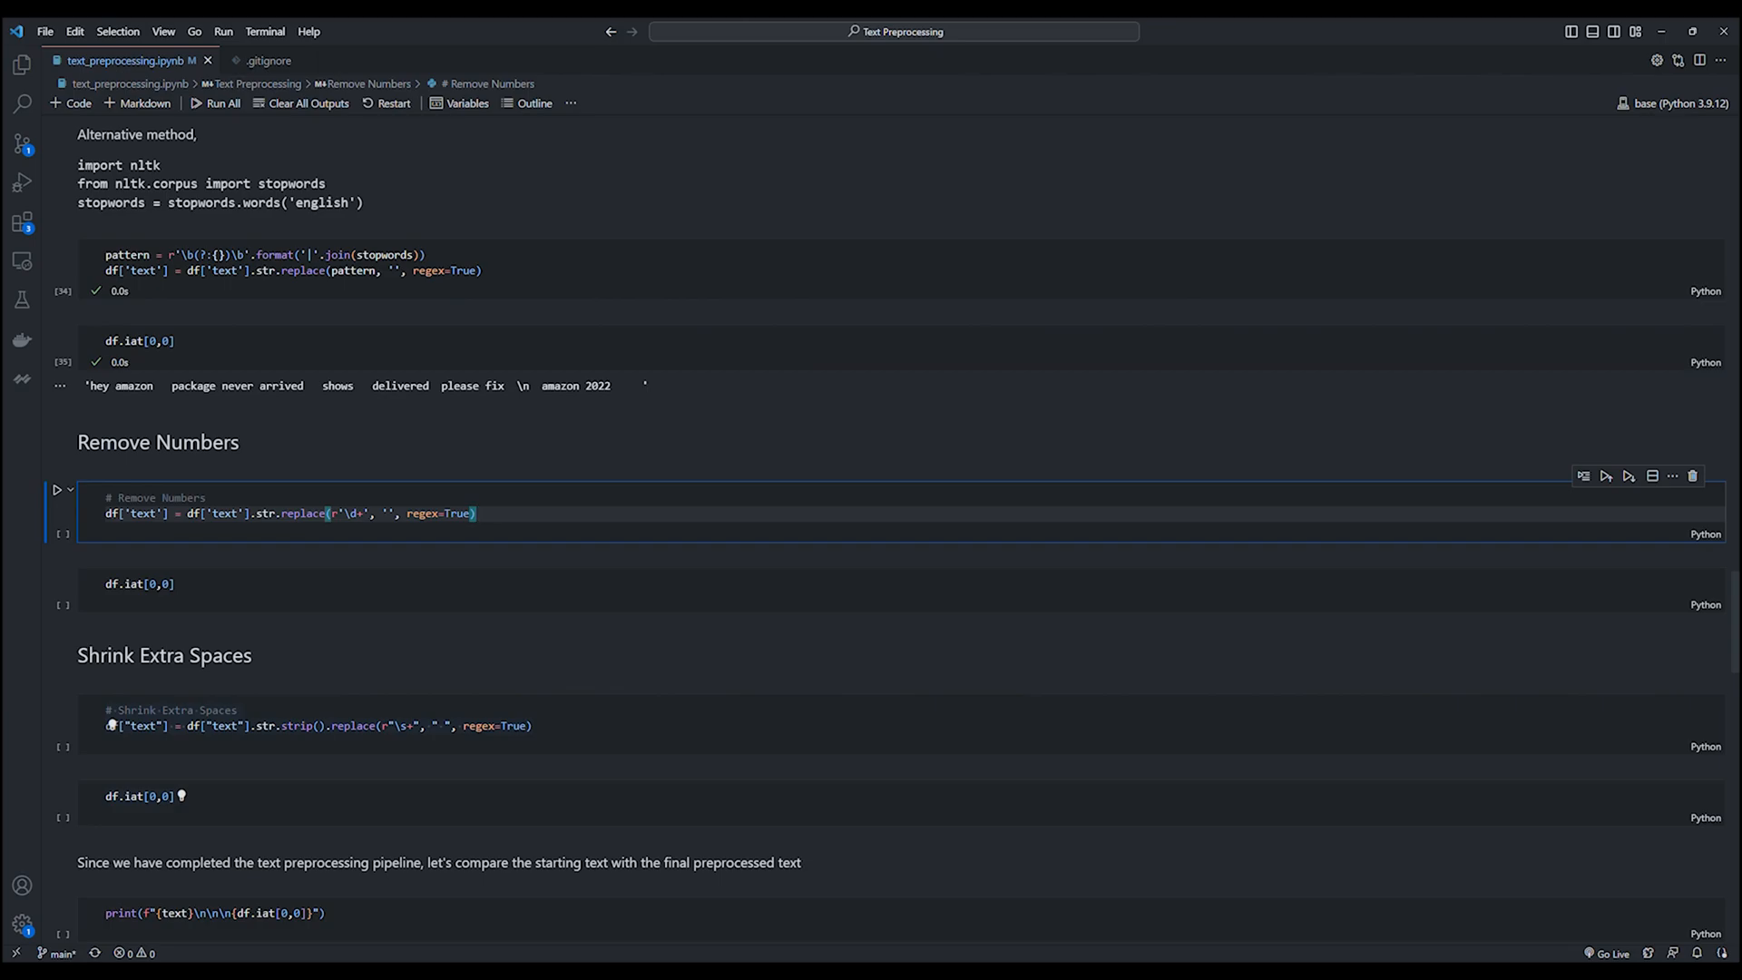
Remove numbers and collapse extra spaces, checking each with df.iat[0,0], then print original beside cleaned text.
left_click(56, 490)
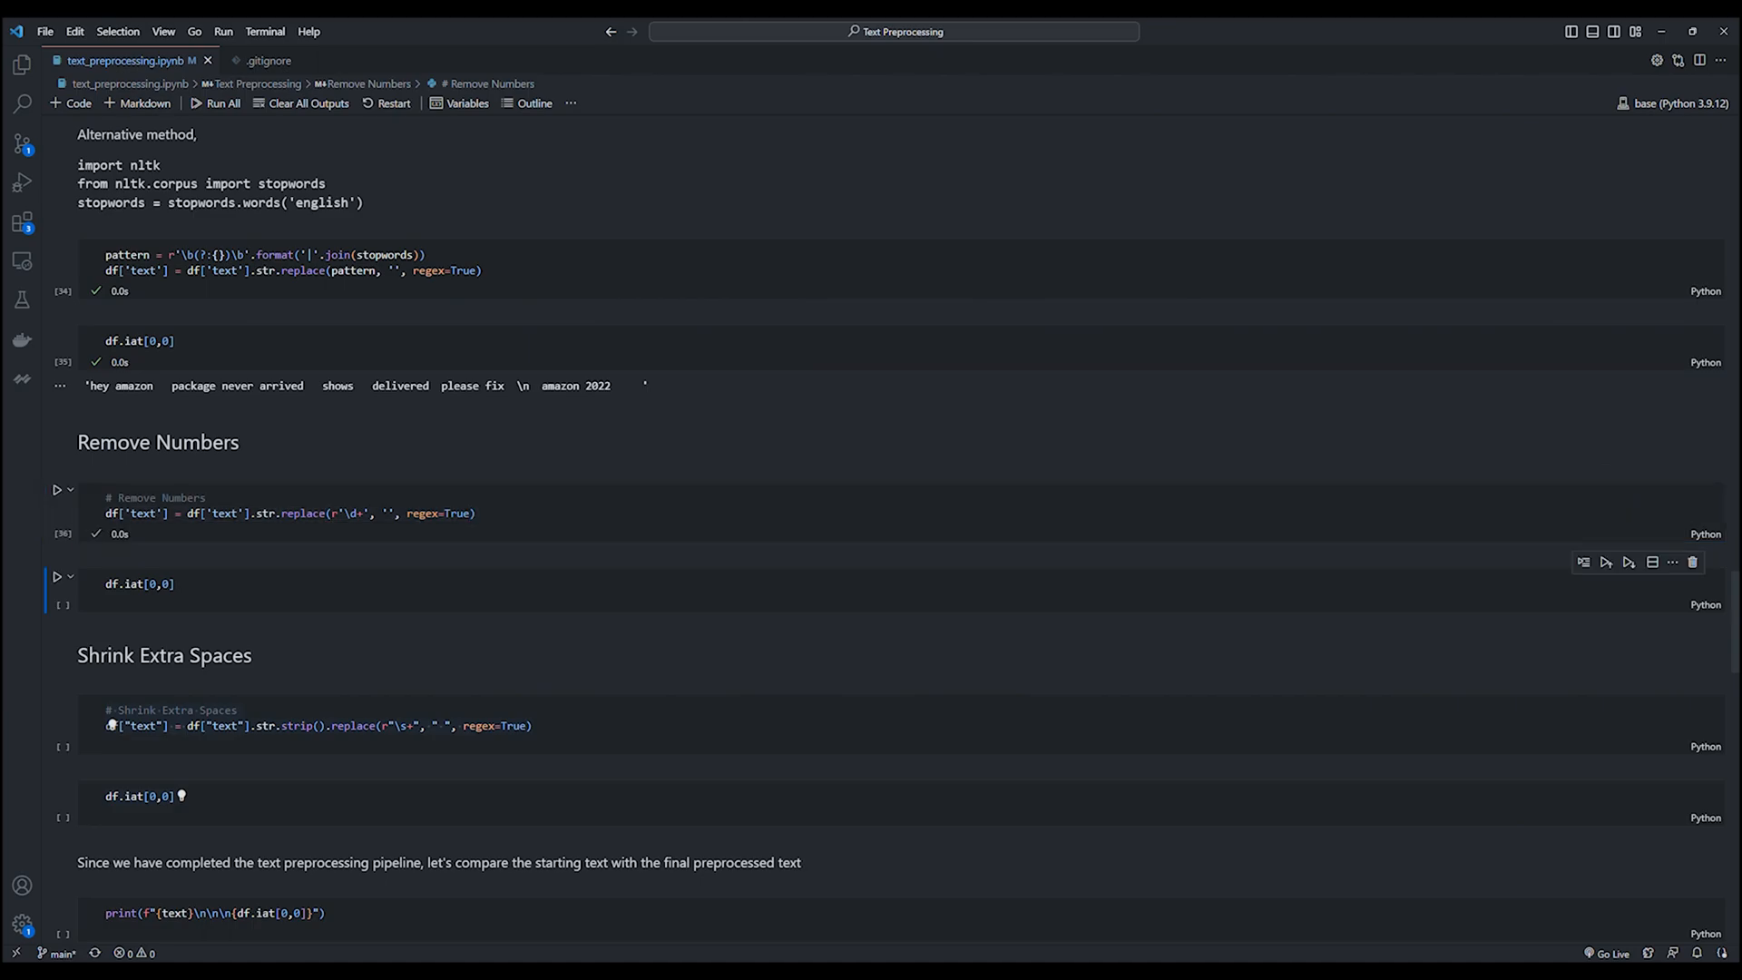
left_click(56, 576)
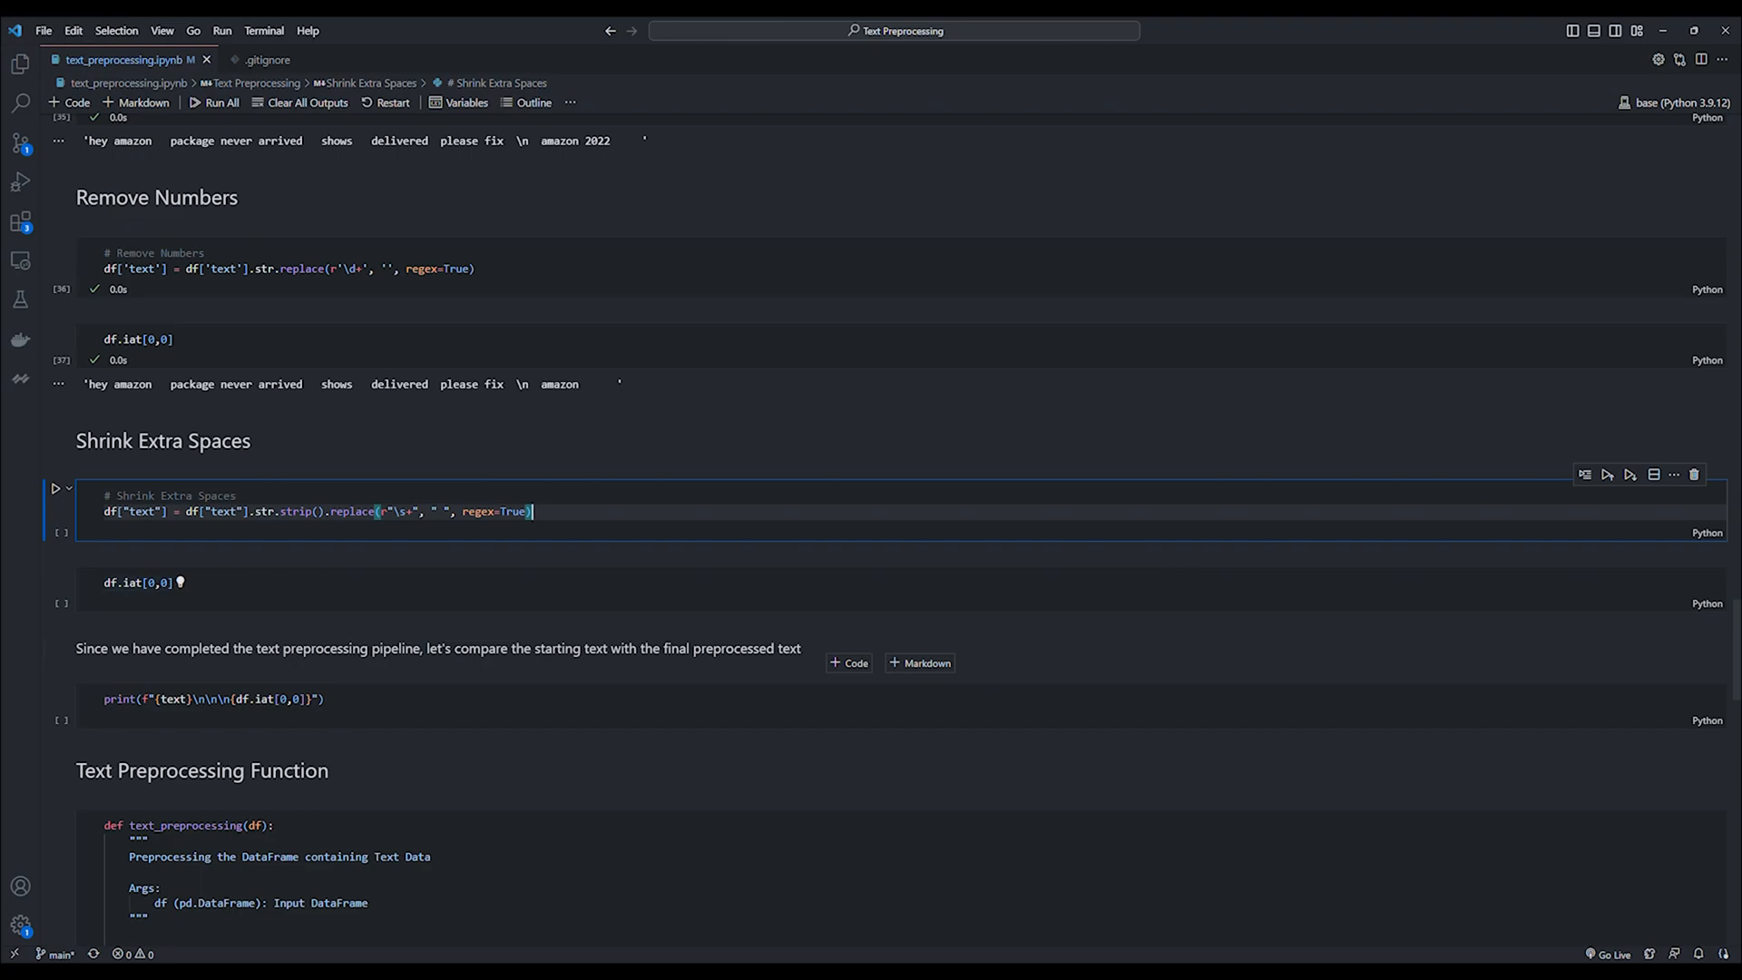
left_click(55, 488)
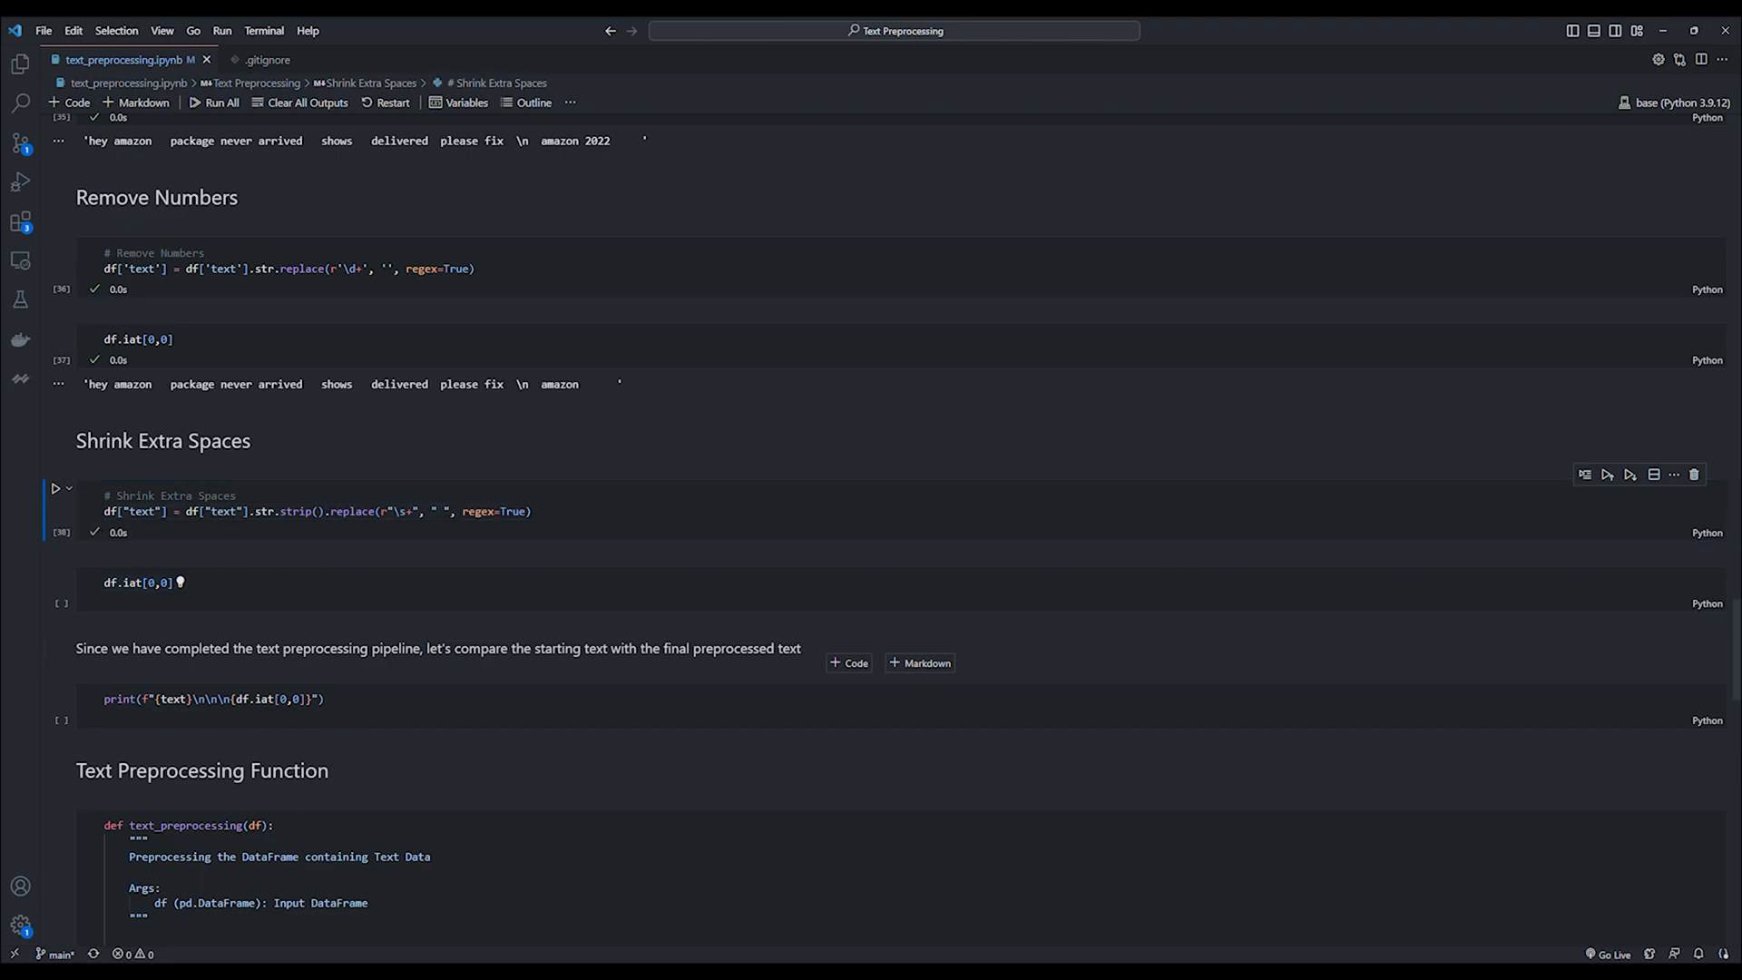
left_click(56, 583)
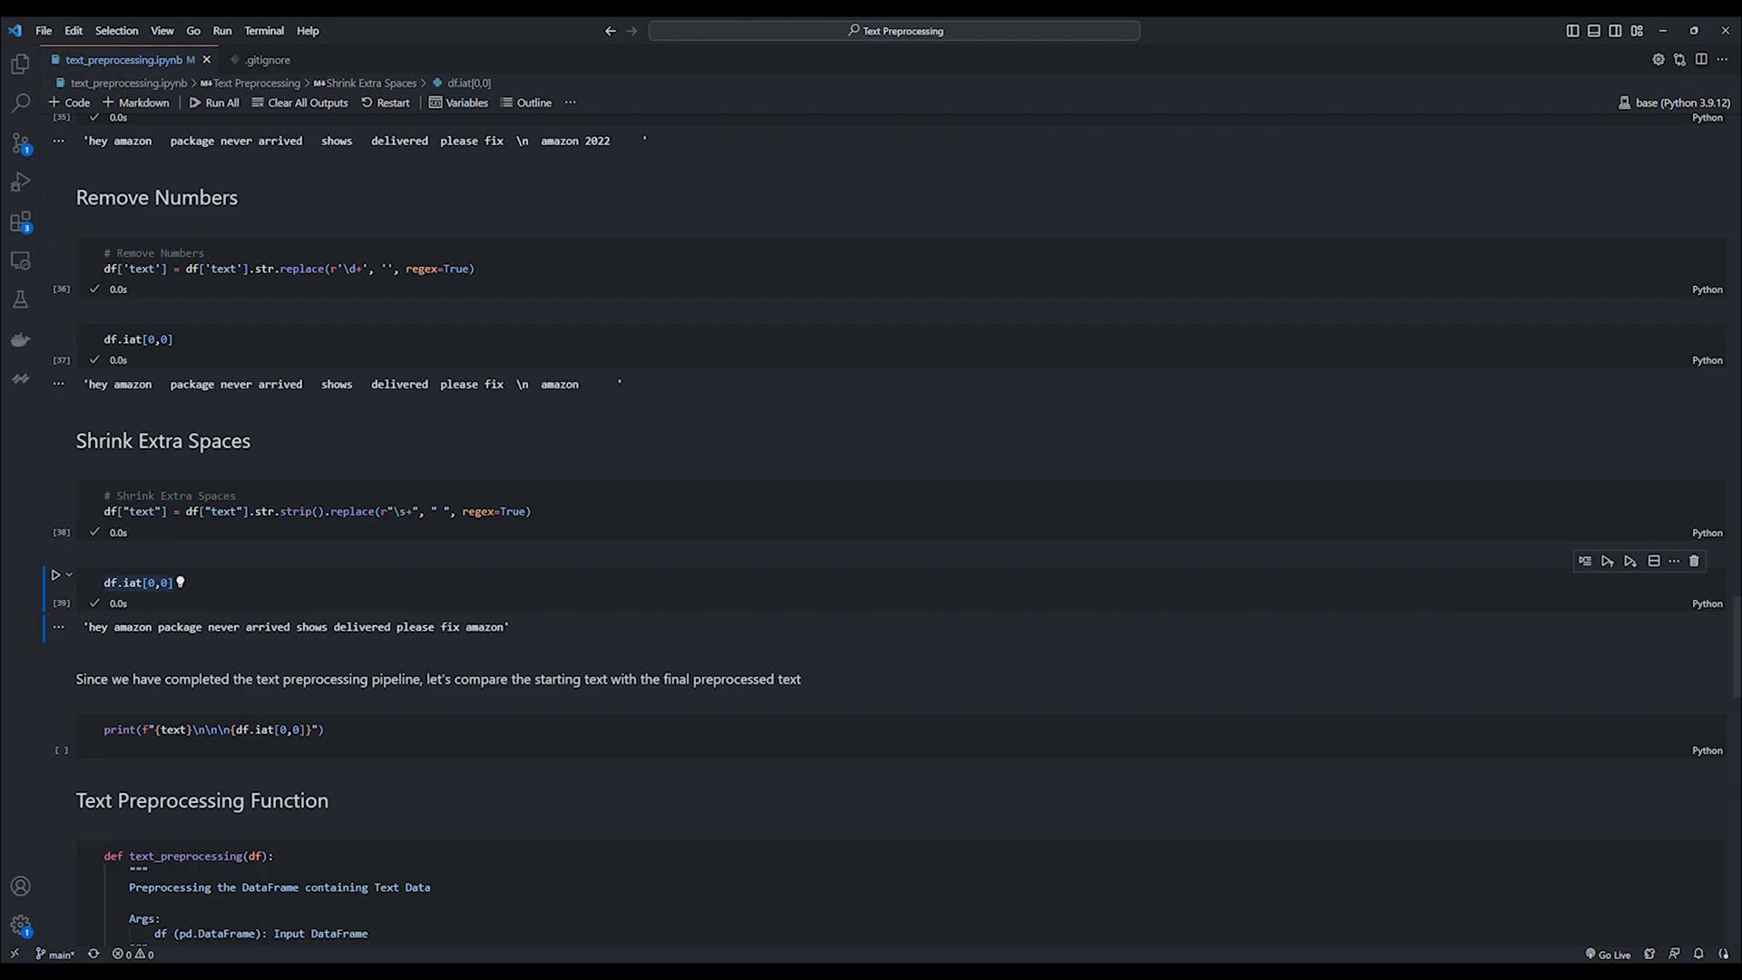
left_click(54, 722)
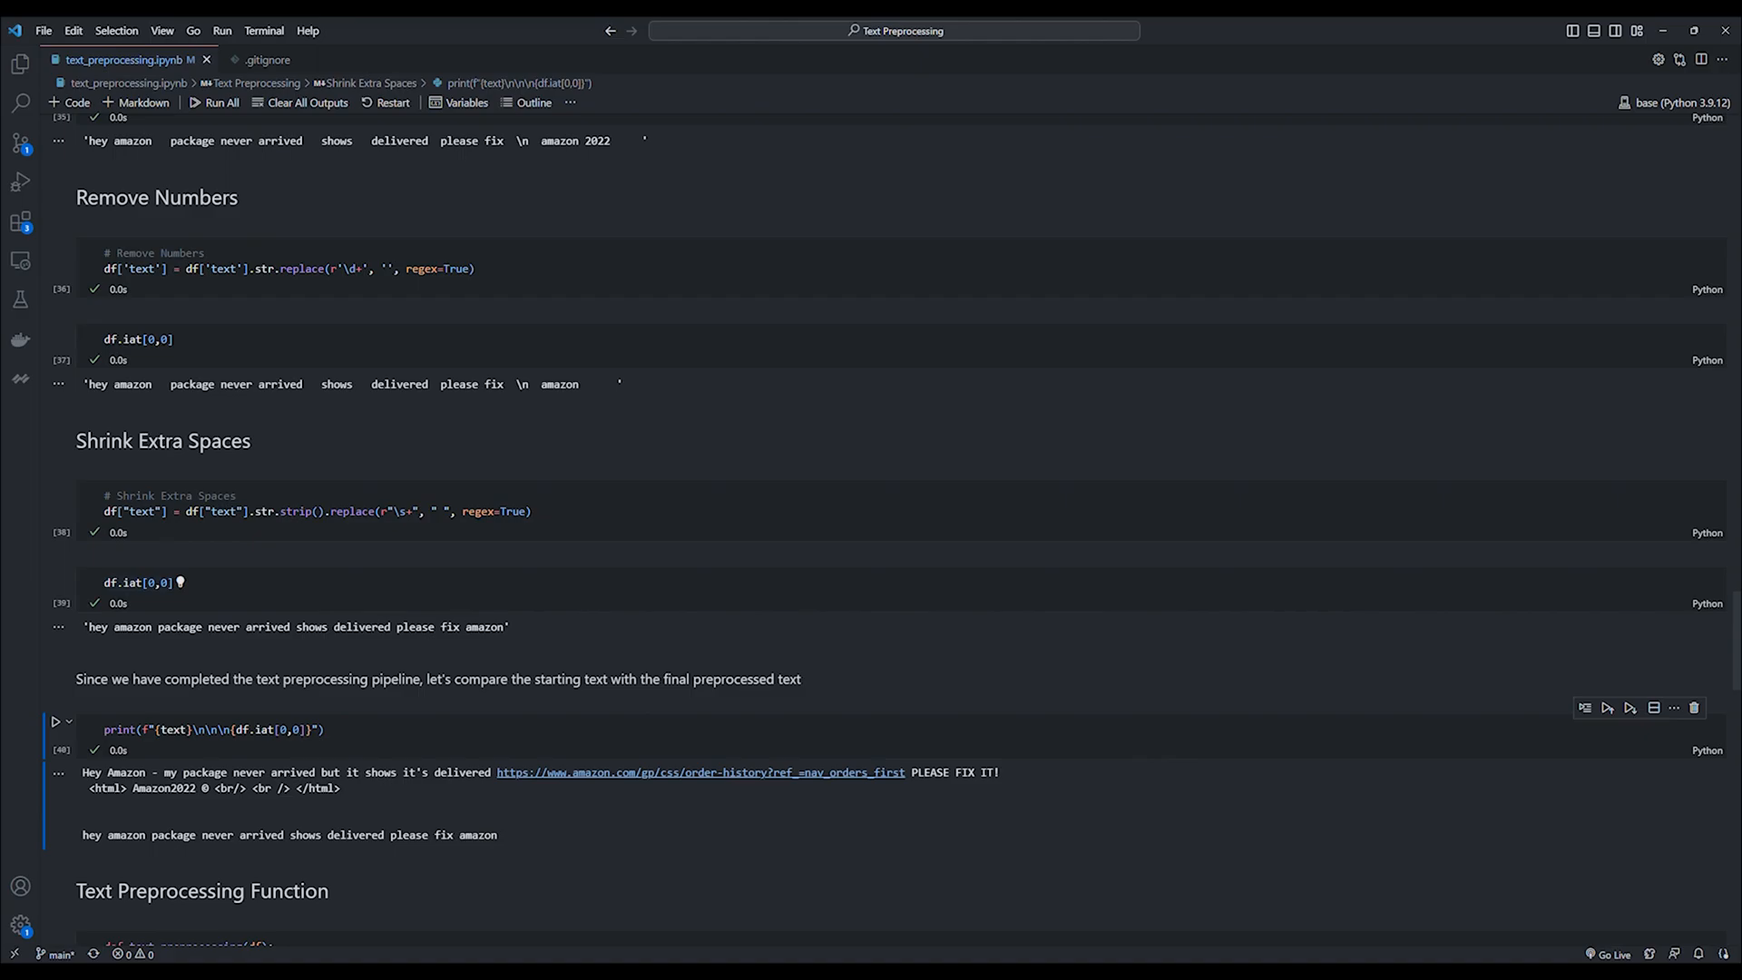
scroll("down", 3)
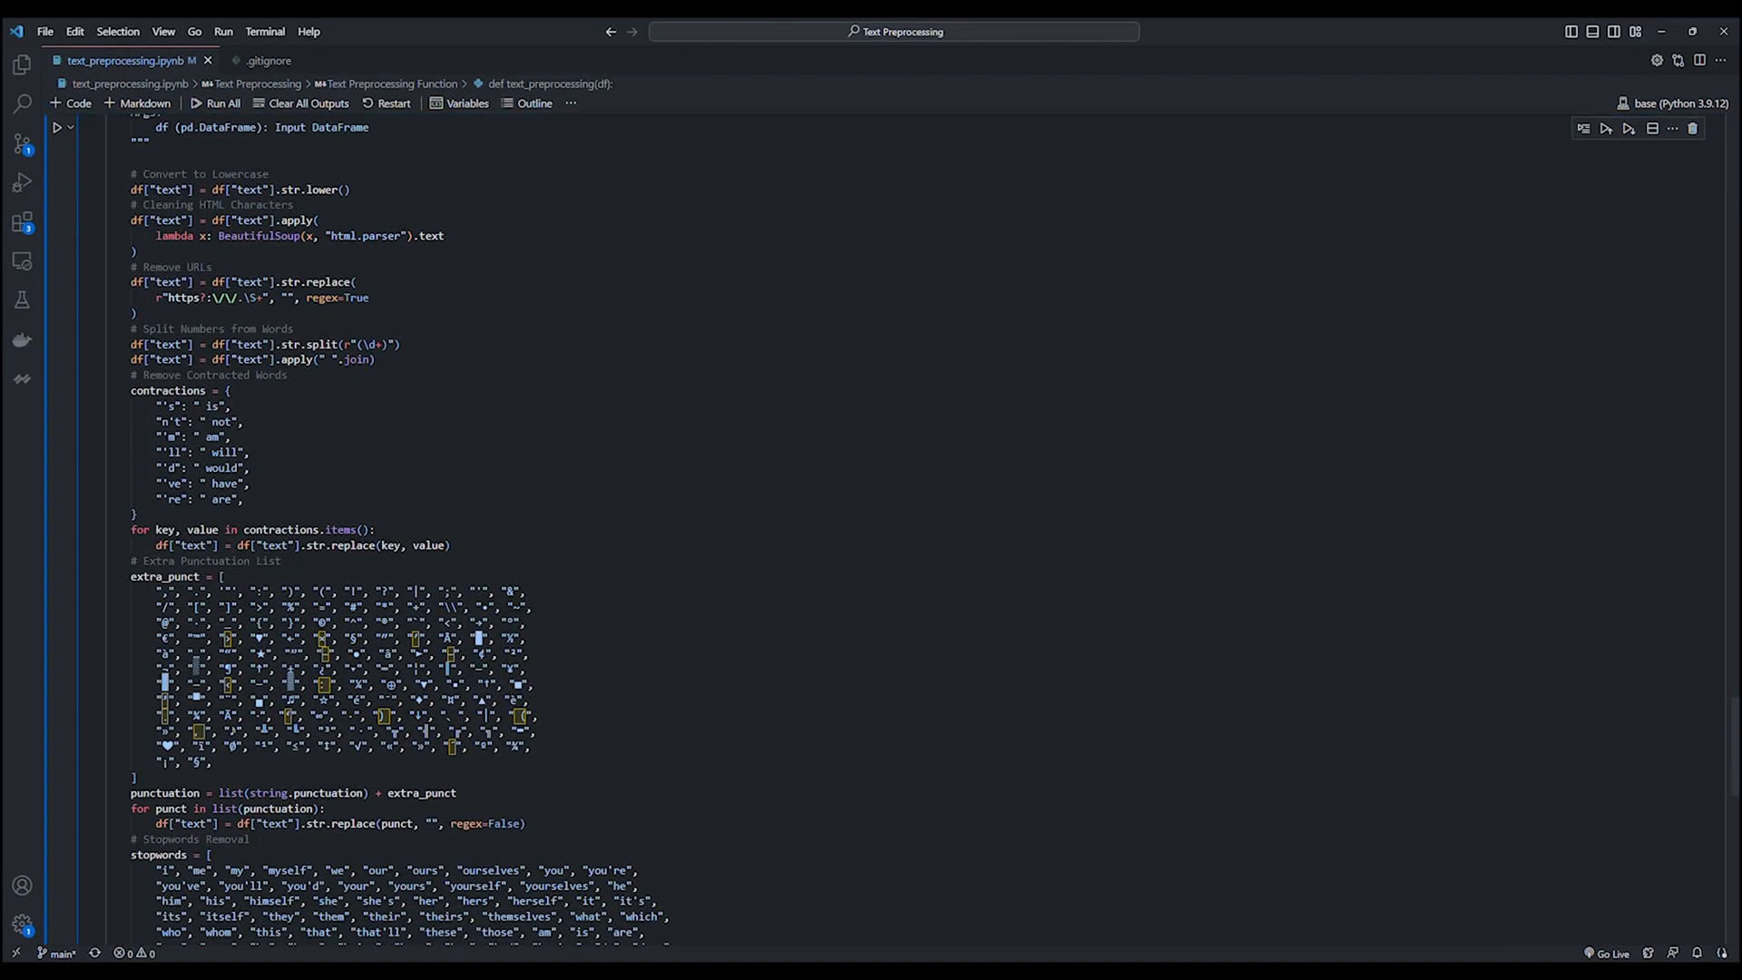
Build a fresh DataFrame from the raw review text and display it for the text_preprocessing function.
scroll("down", 3)
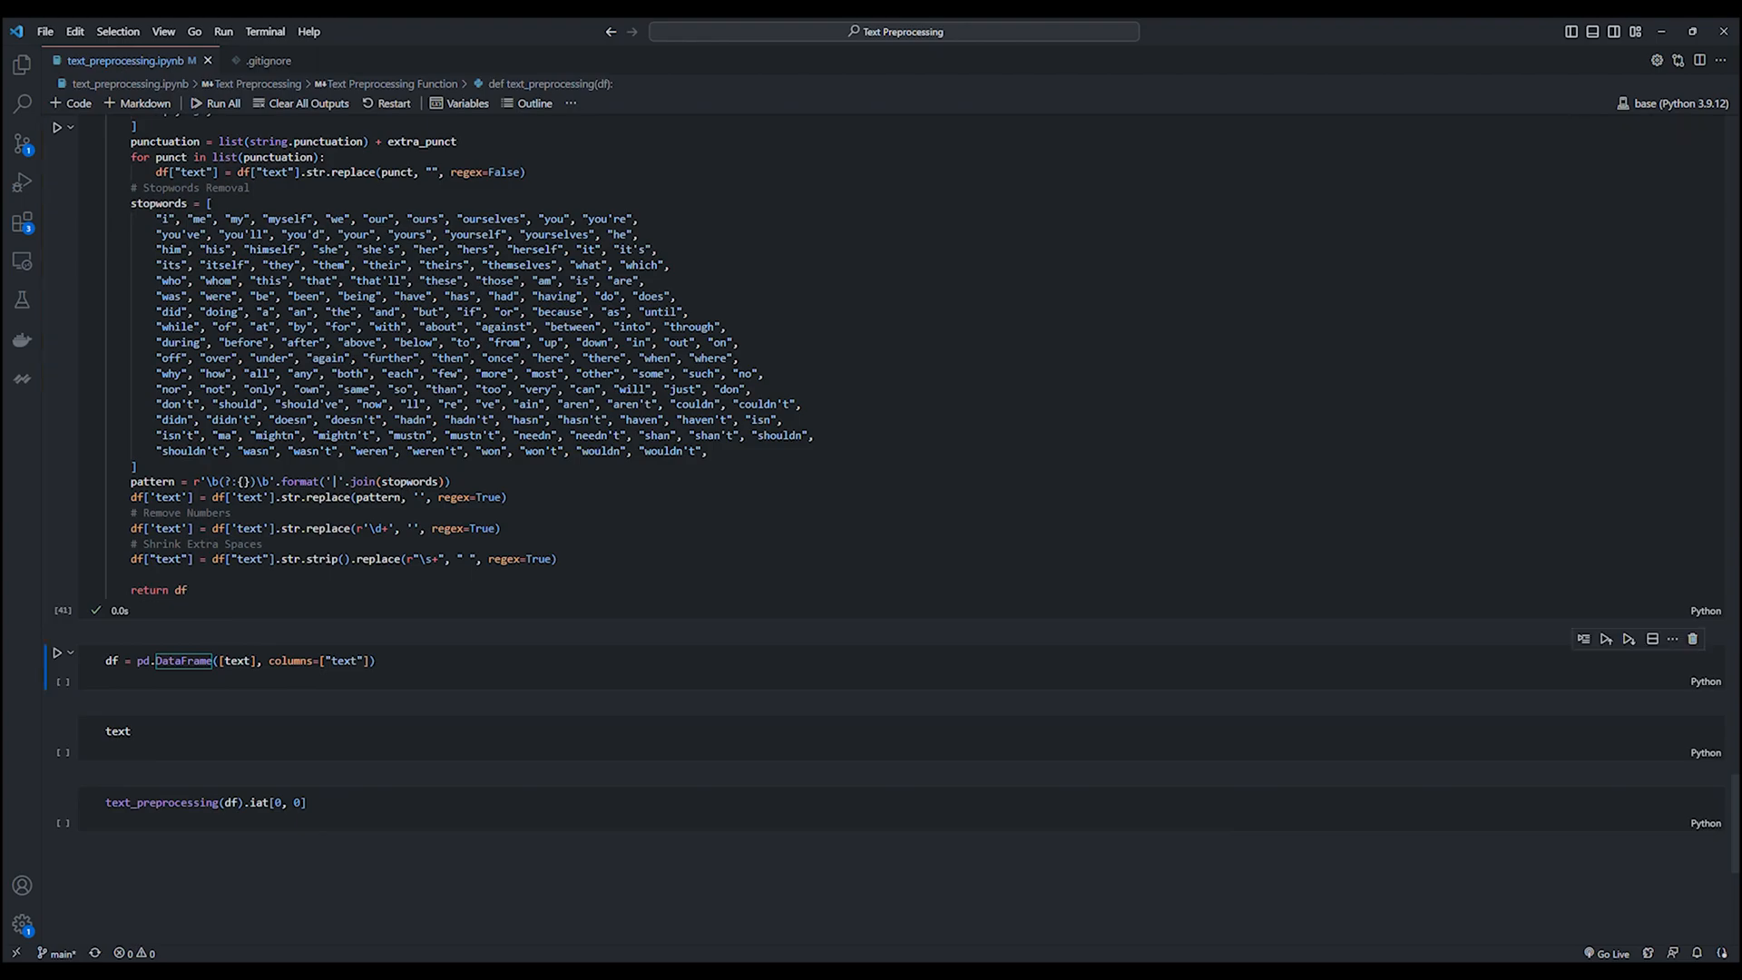
left_click(56, 652)
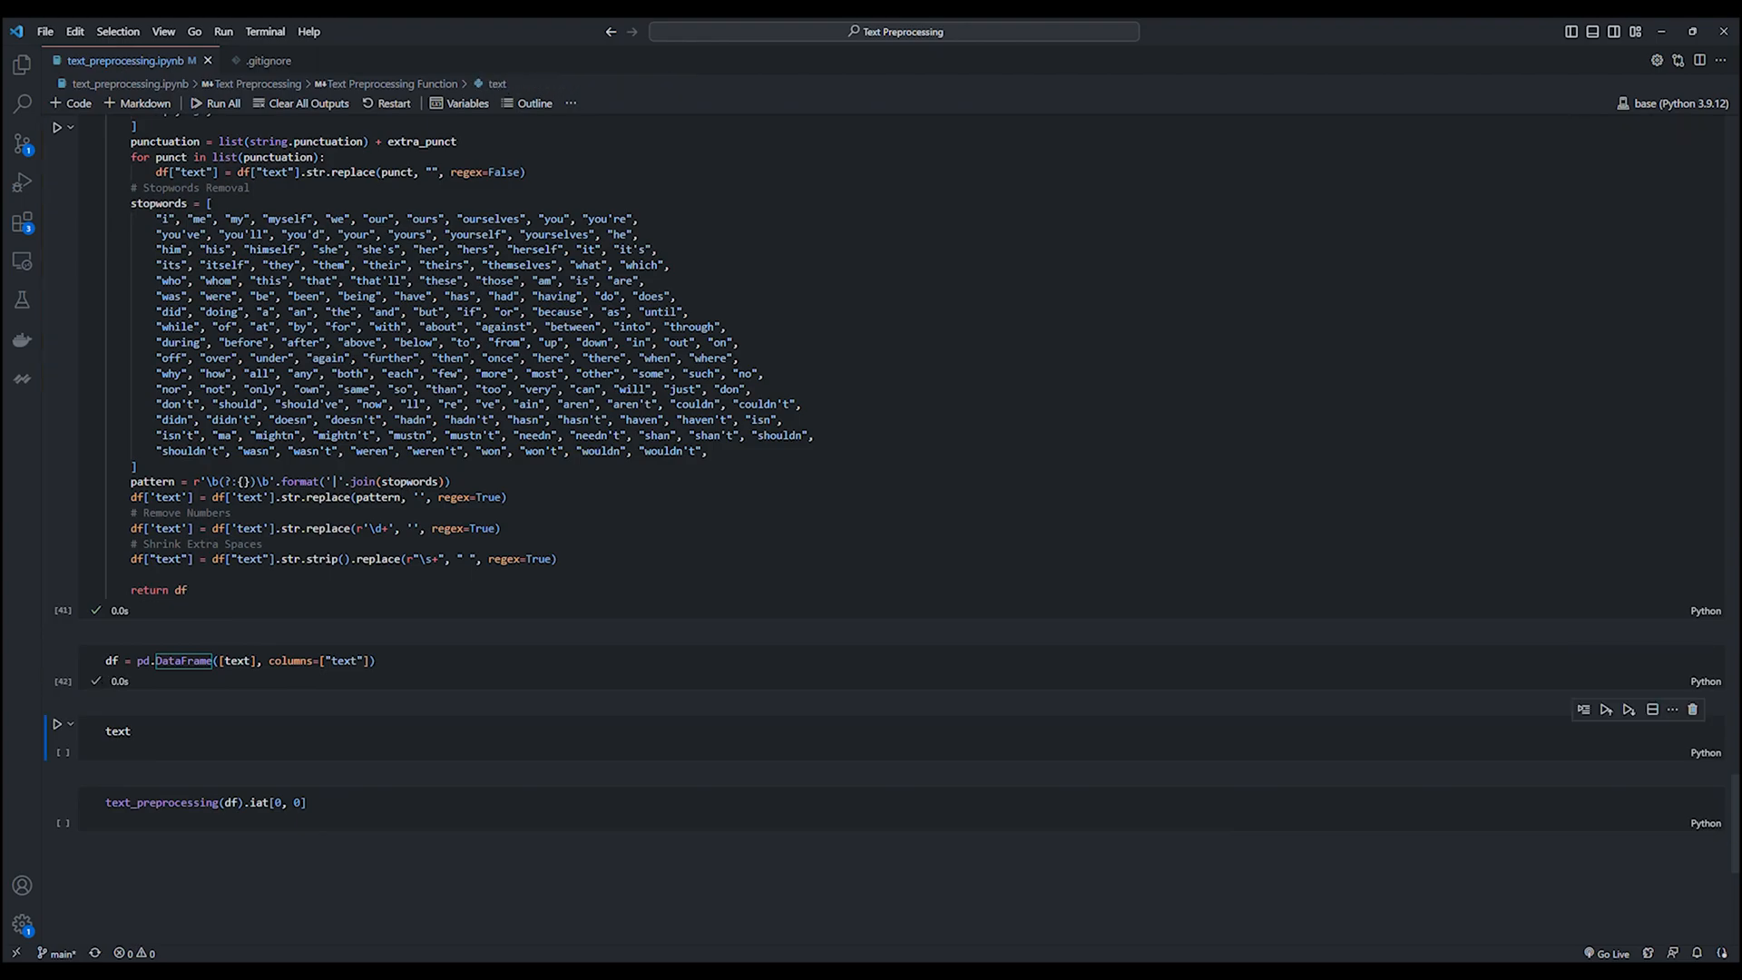
left_click(216, 103)
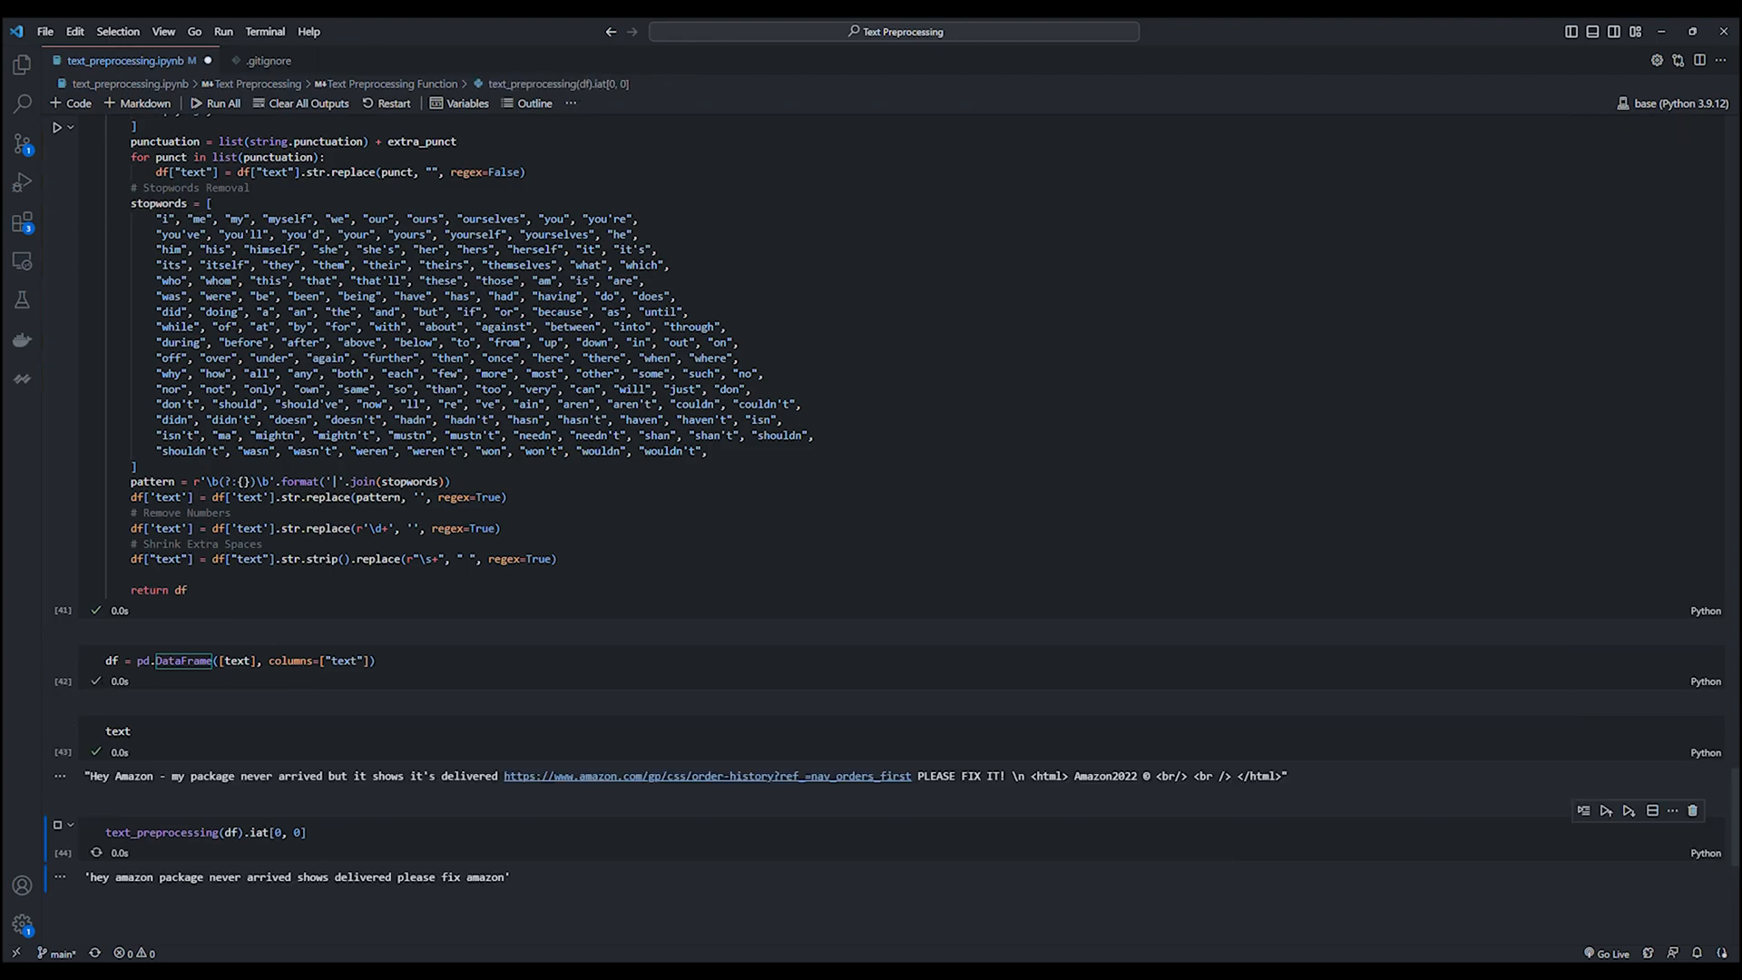